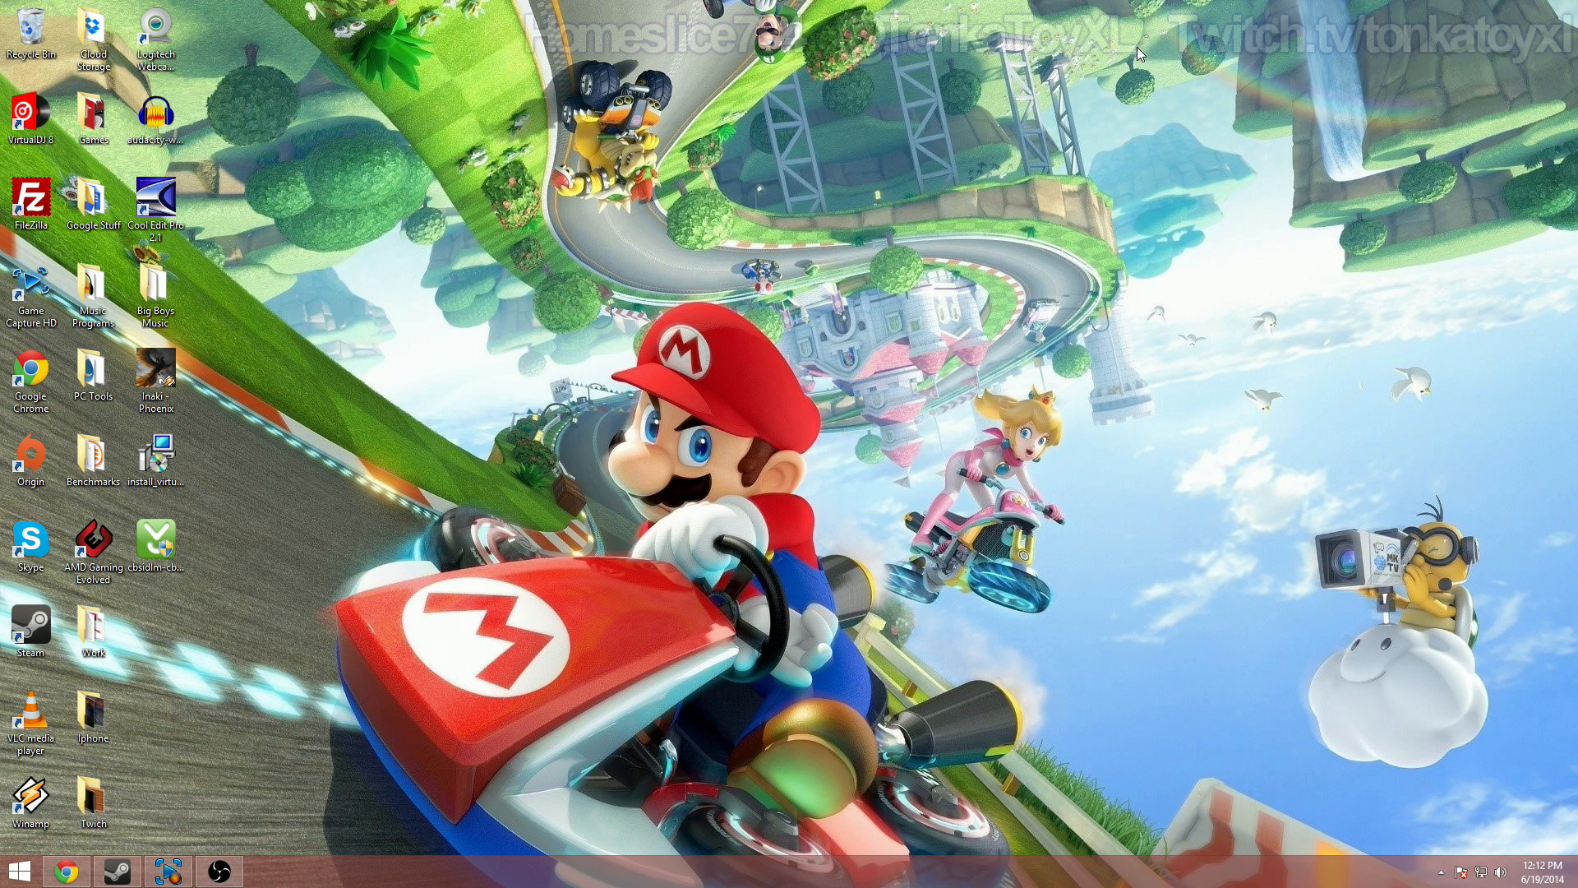
{"action": "mouse_move", "coordinate": [437, 346]}
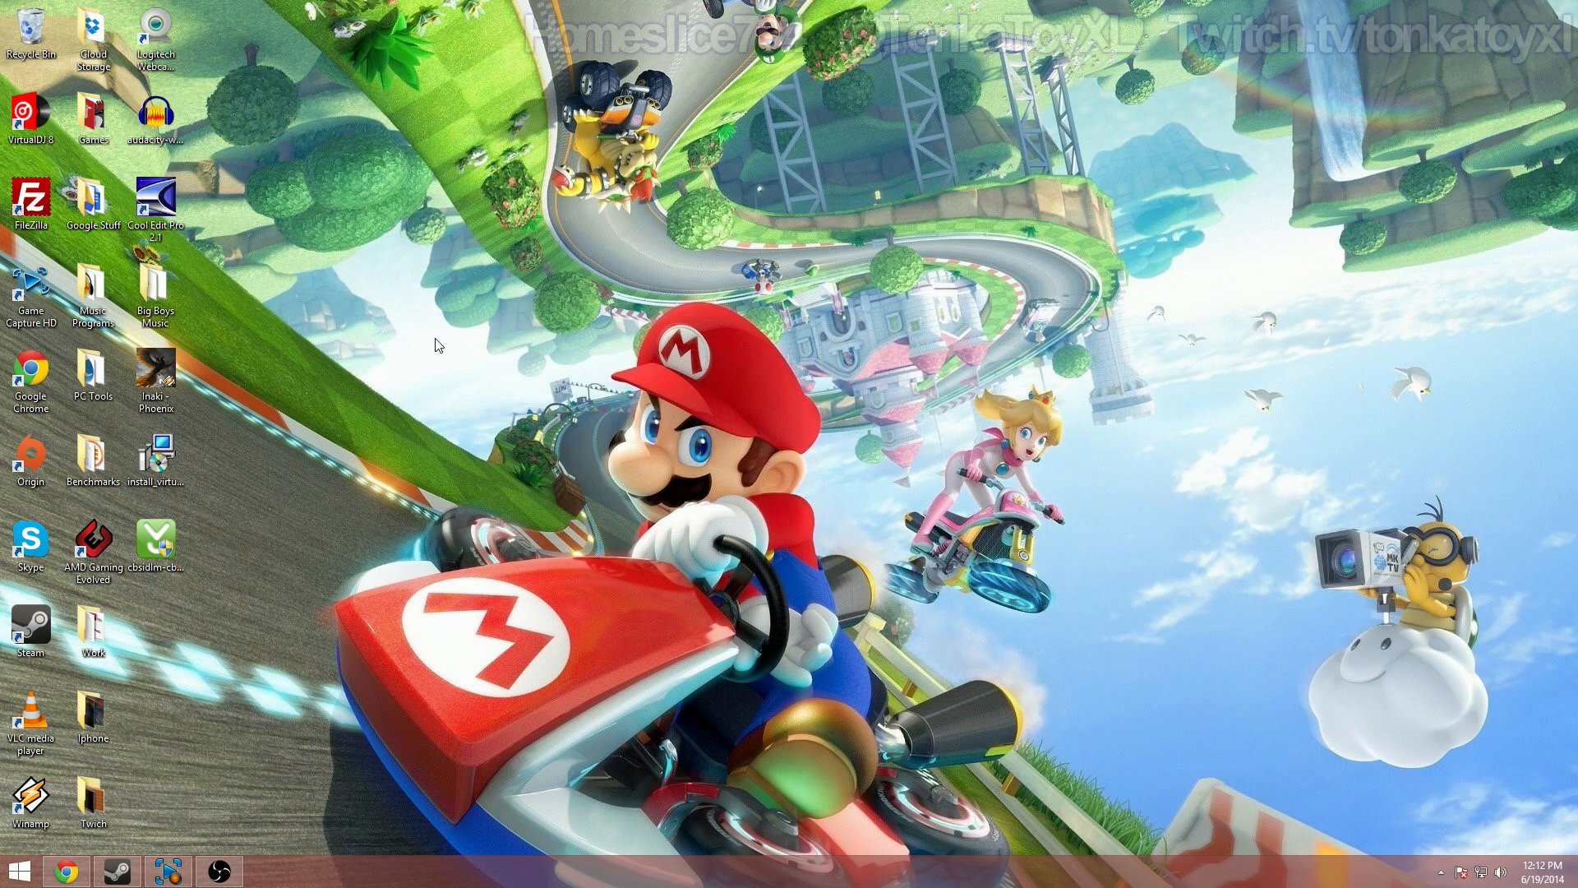
{"action": "mouse_move", "coordinate": [406, 323]}
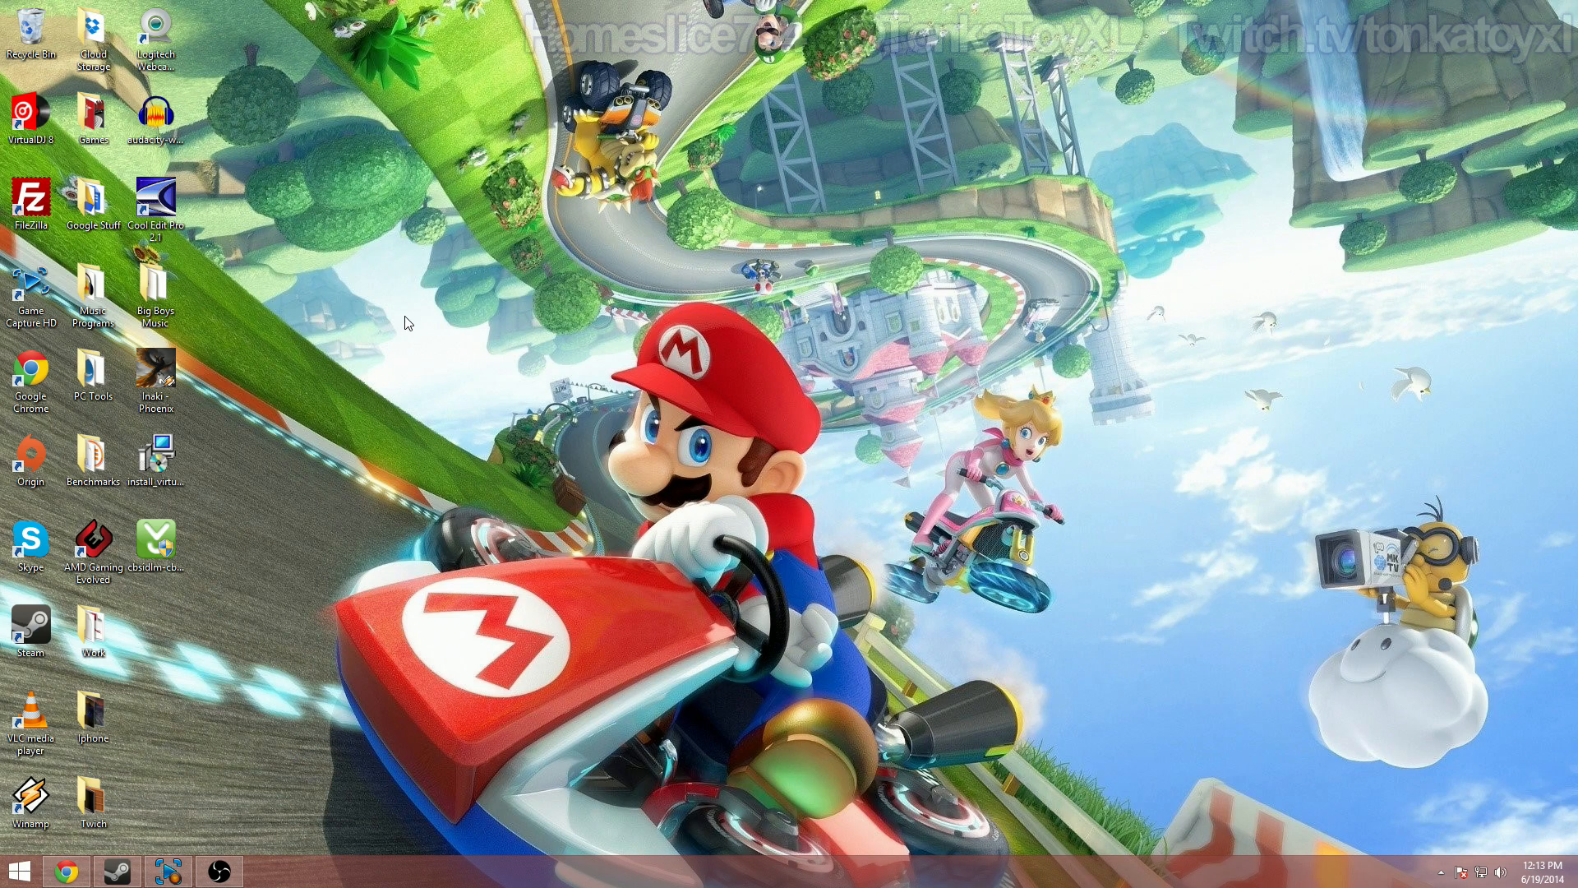
Step: Bring up TestMy.net's upload speed test in Chrome and choose a test size
{"action": "left_click", "coordinate": [64, 871]}
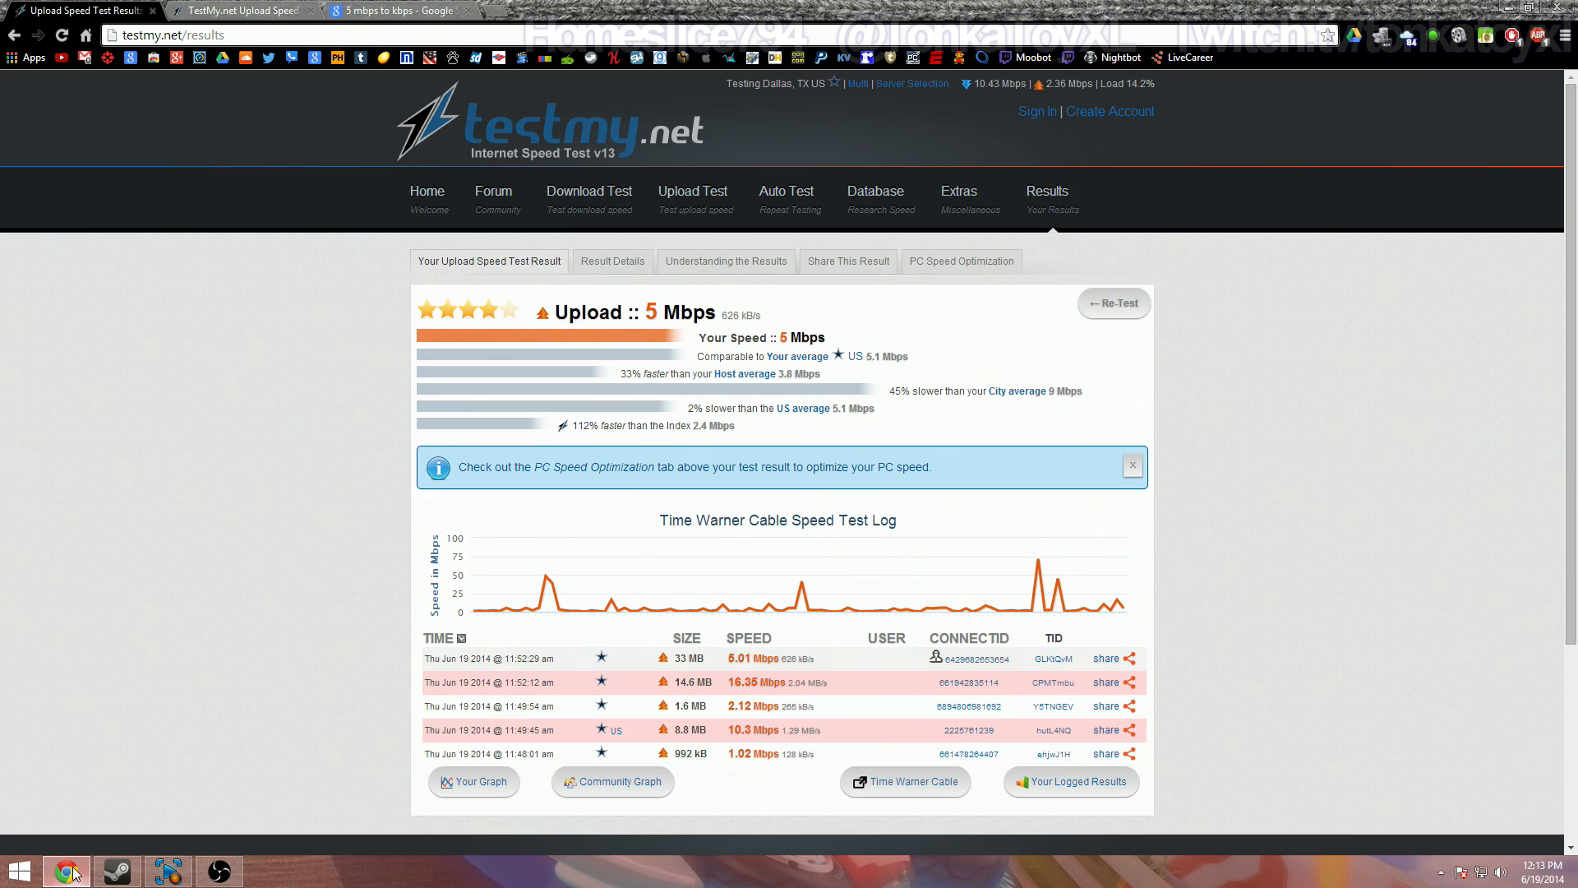
{"action": "left_click", "coordinate": [242, 9]}
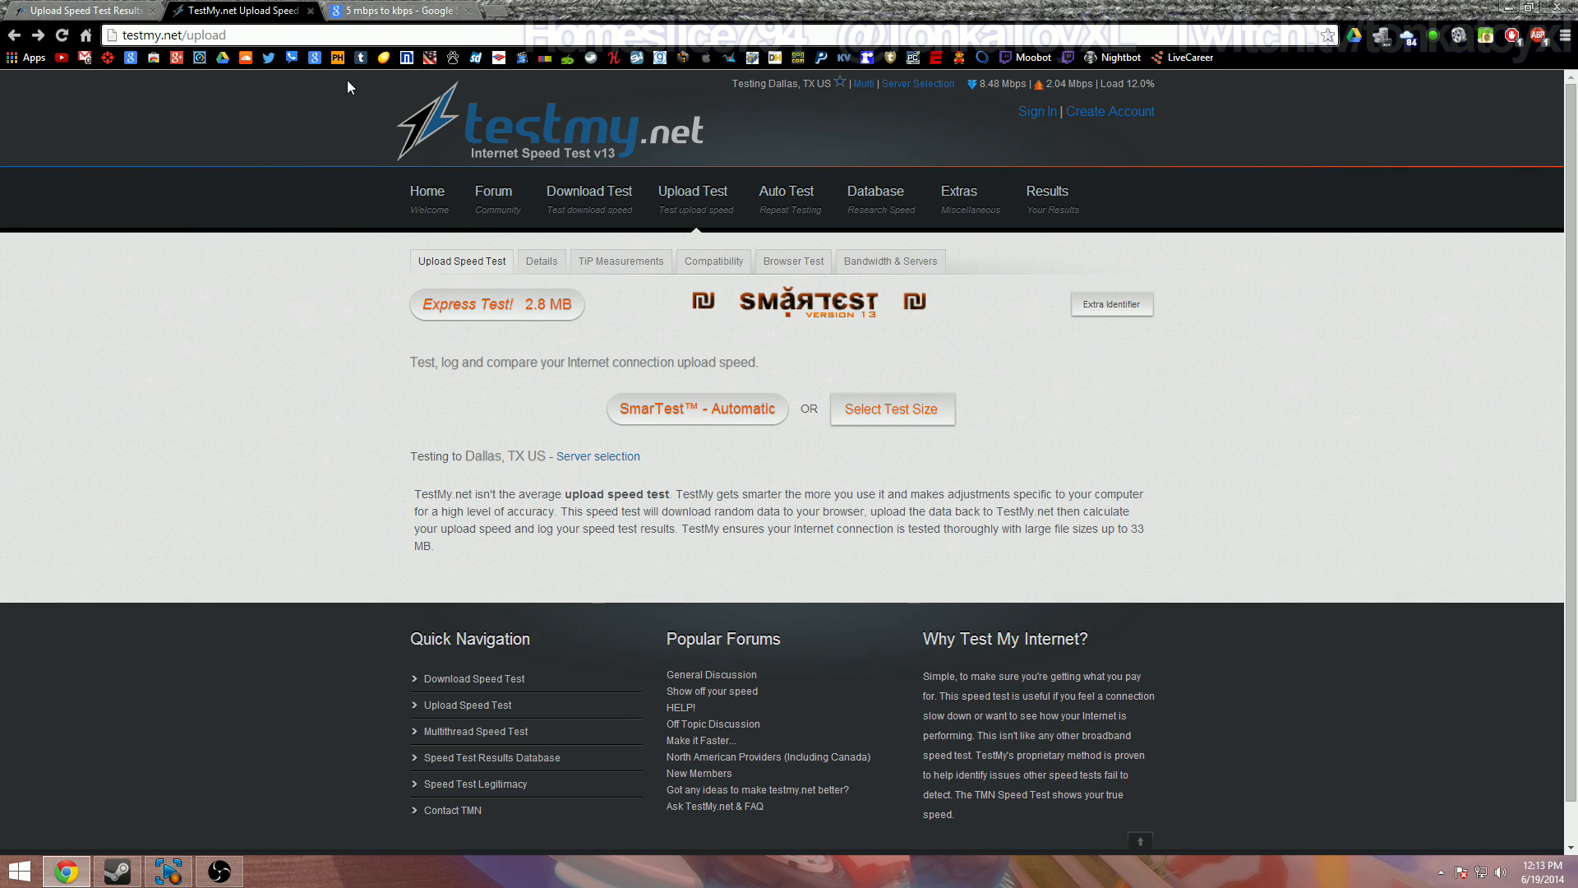
{"action": "mouse_move", "coordinate": [890, 409]}
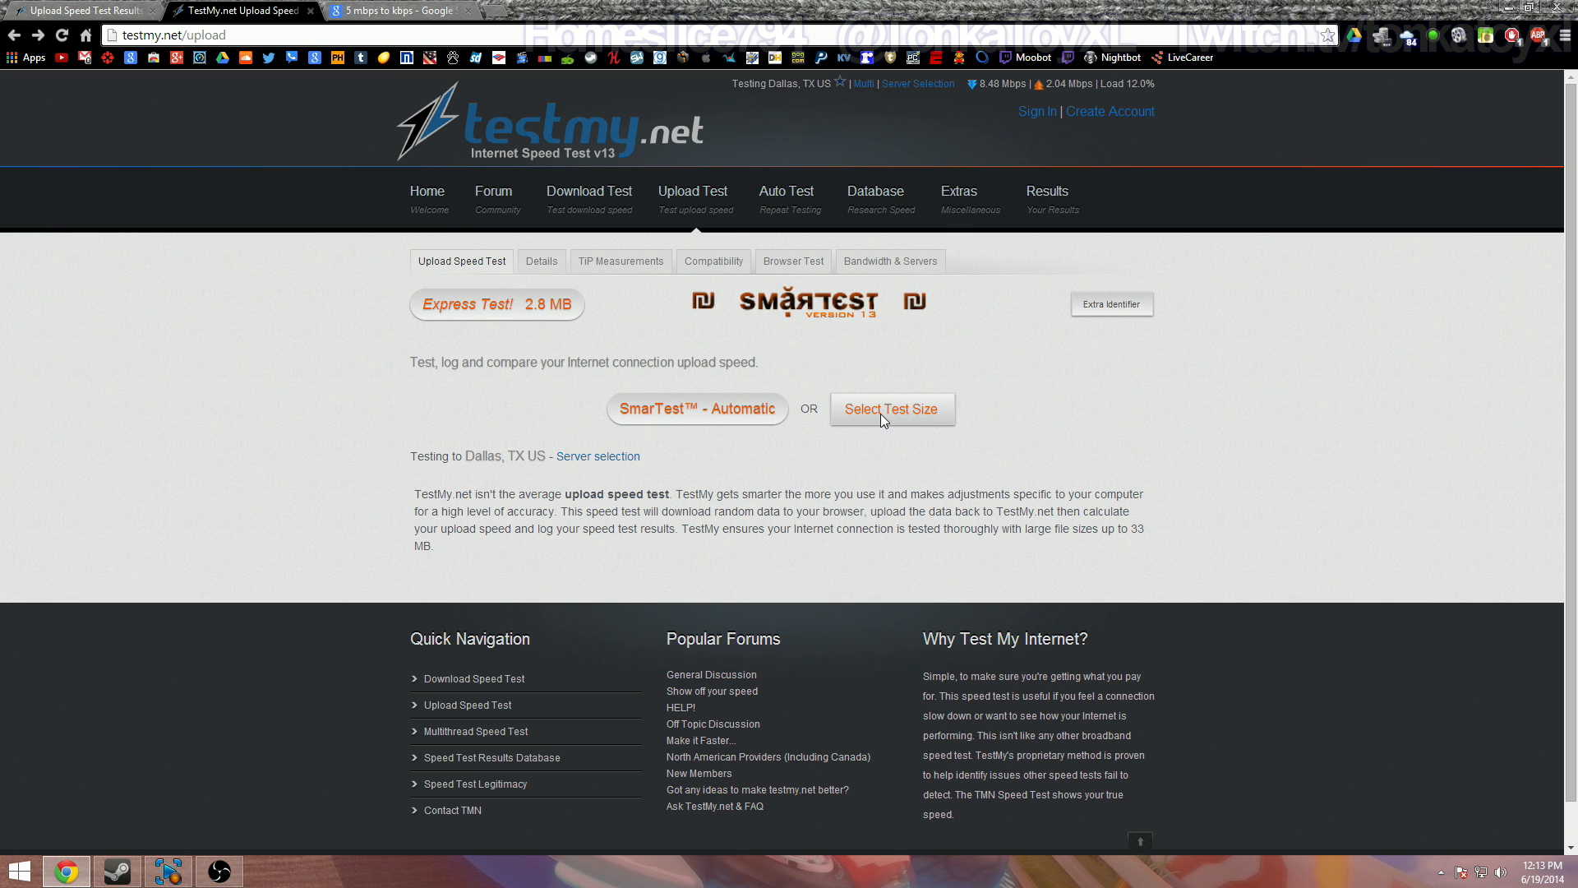
{"action": "left_click", "coordinate": [891, 409]}
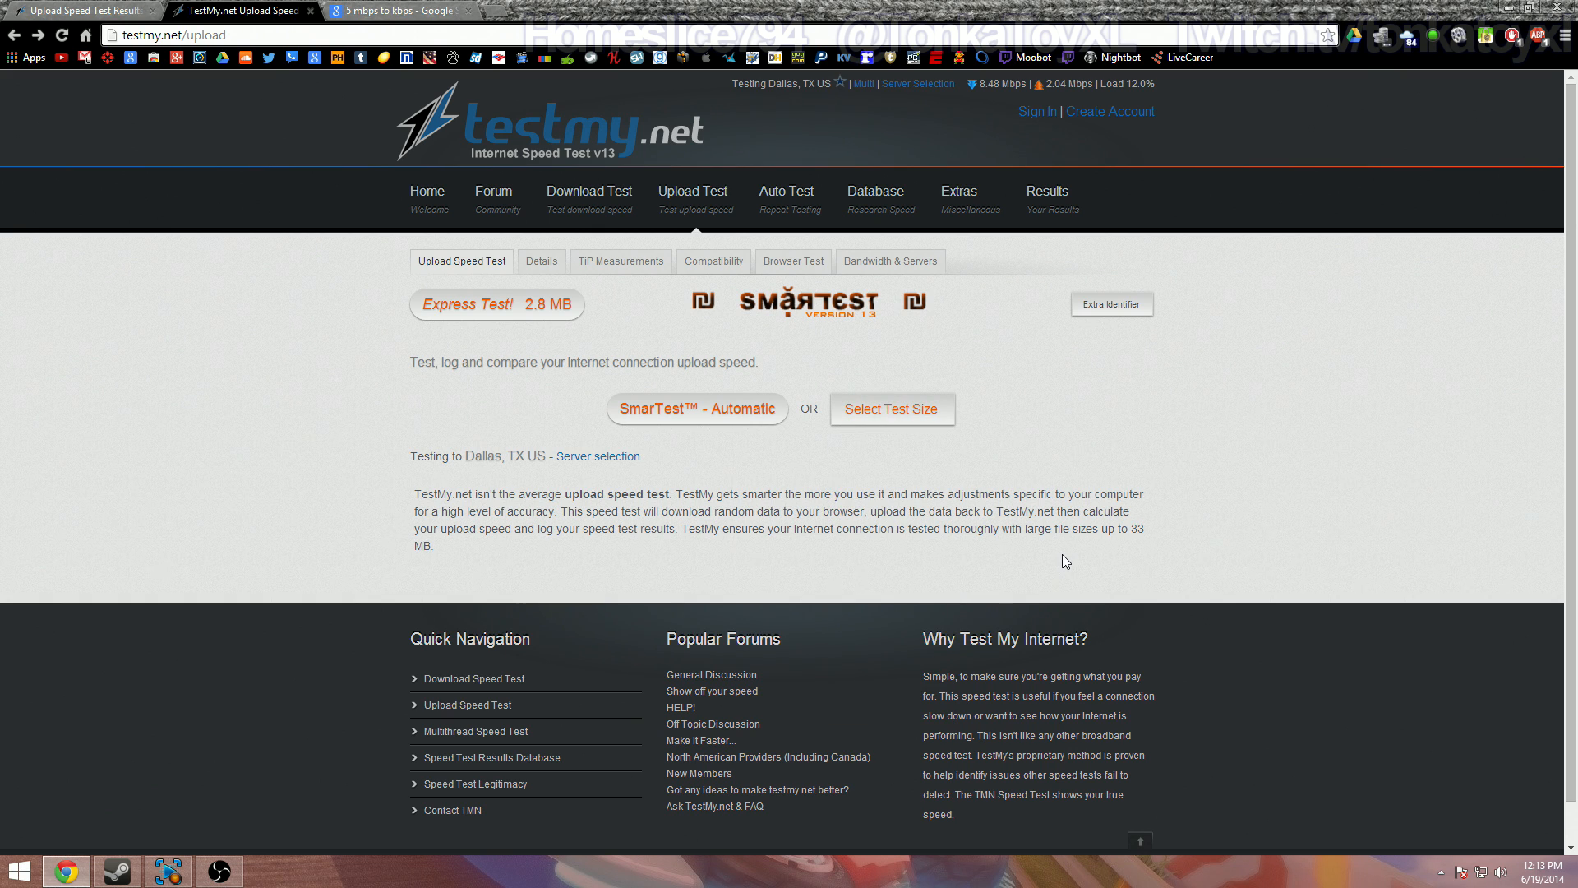
{"action": "mouse_move", "coordinate": [1050, 608]}
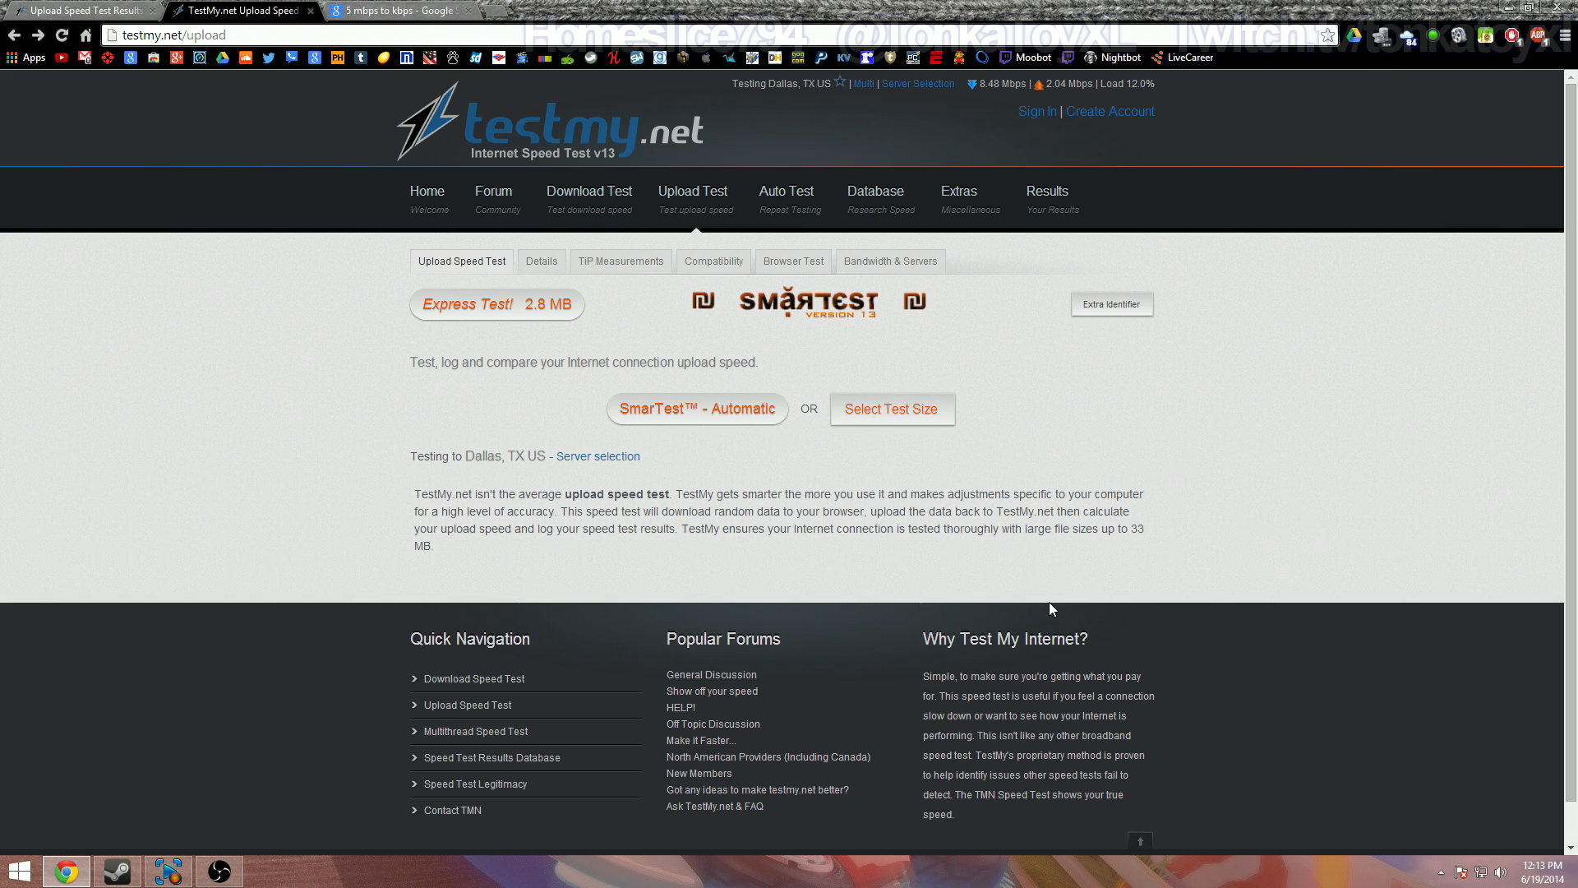
{"action": "mouse_move", "coordinate": [100, 28]}
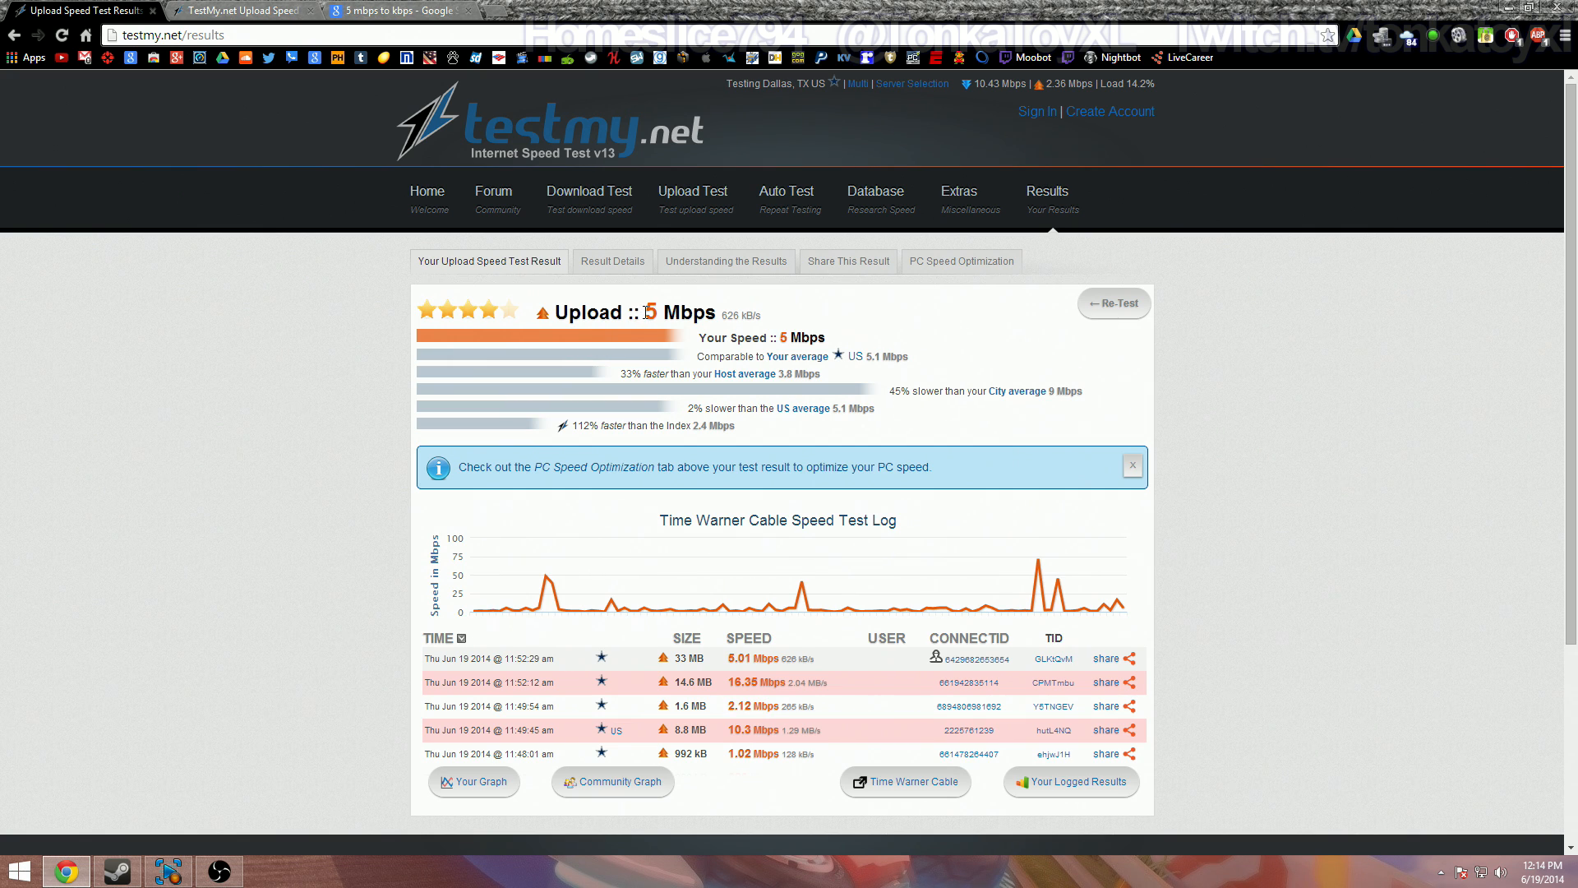
Step: Check the Google conversion showing 5 Mbps equals 5120 Kbps, then return to OBS
{"action": "left_click", "coordinate": [393, 11]}
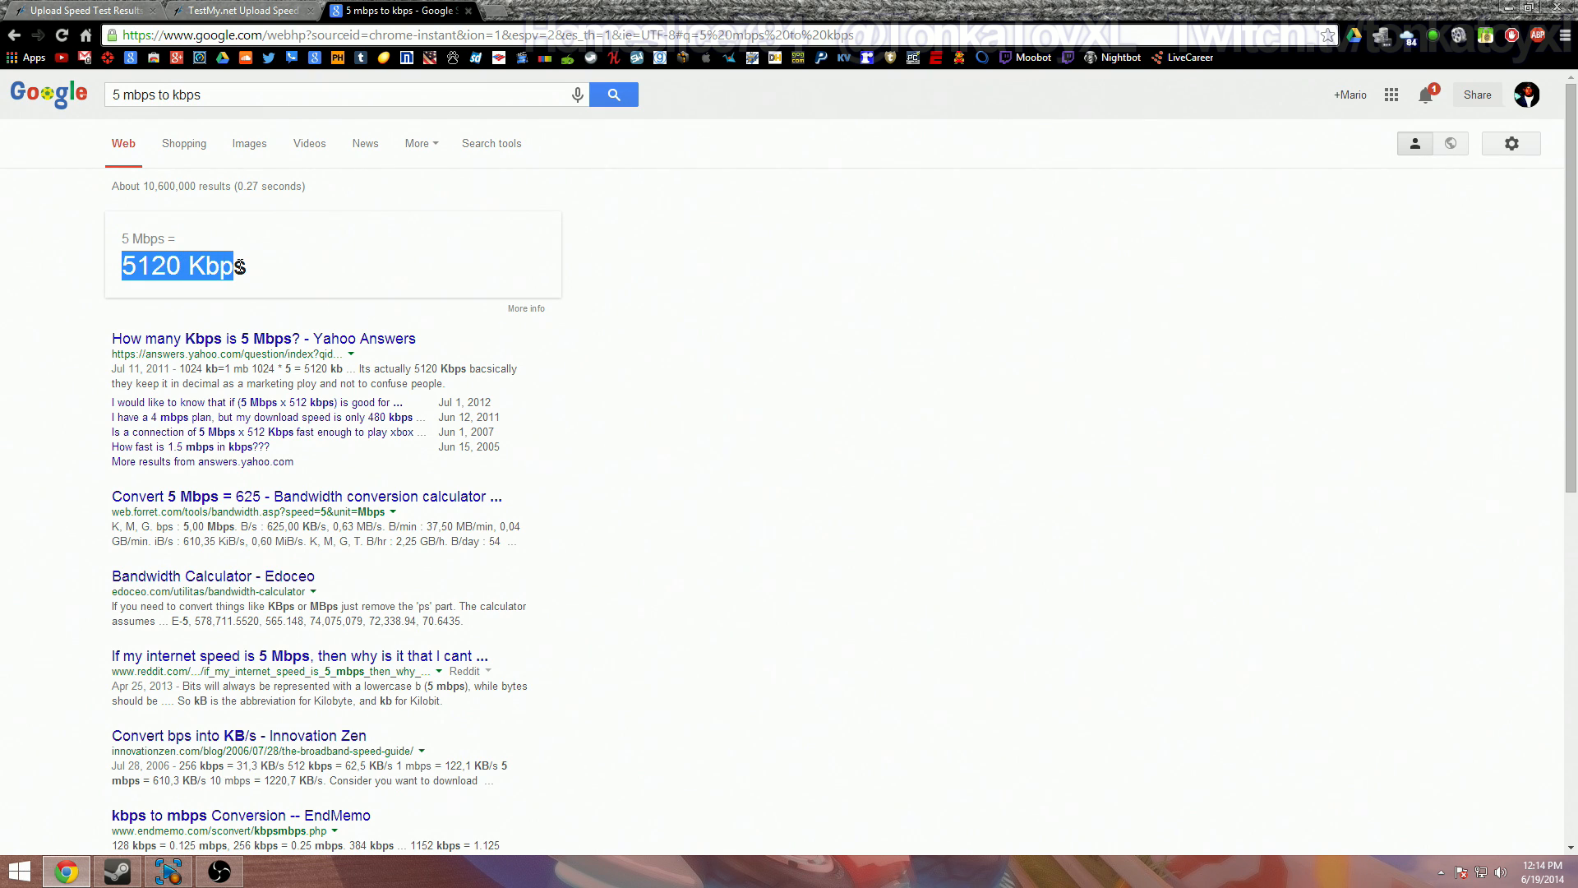
{"action": "left_click", "coordinate": [352, 273]}
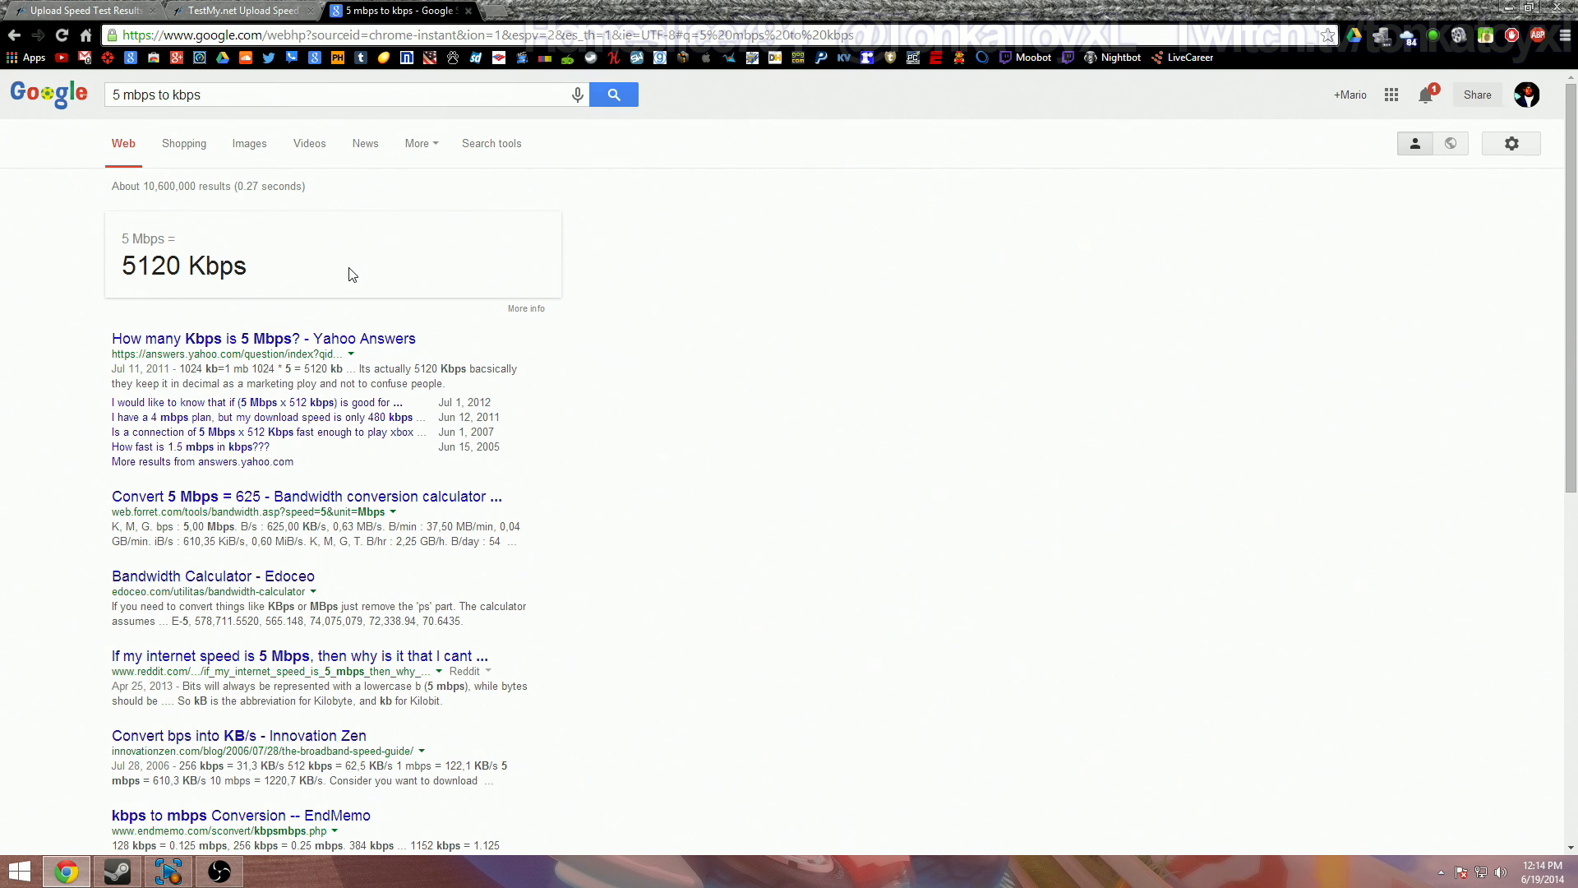
{"action": "mouse_move", "coordinate": [197, 499]}
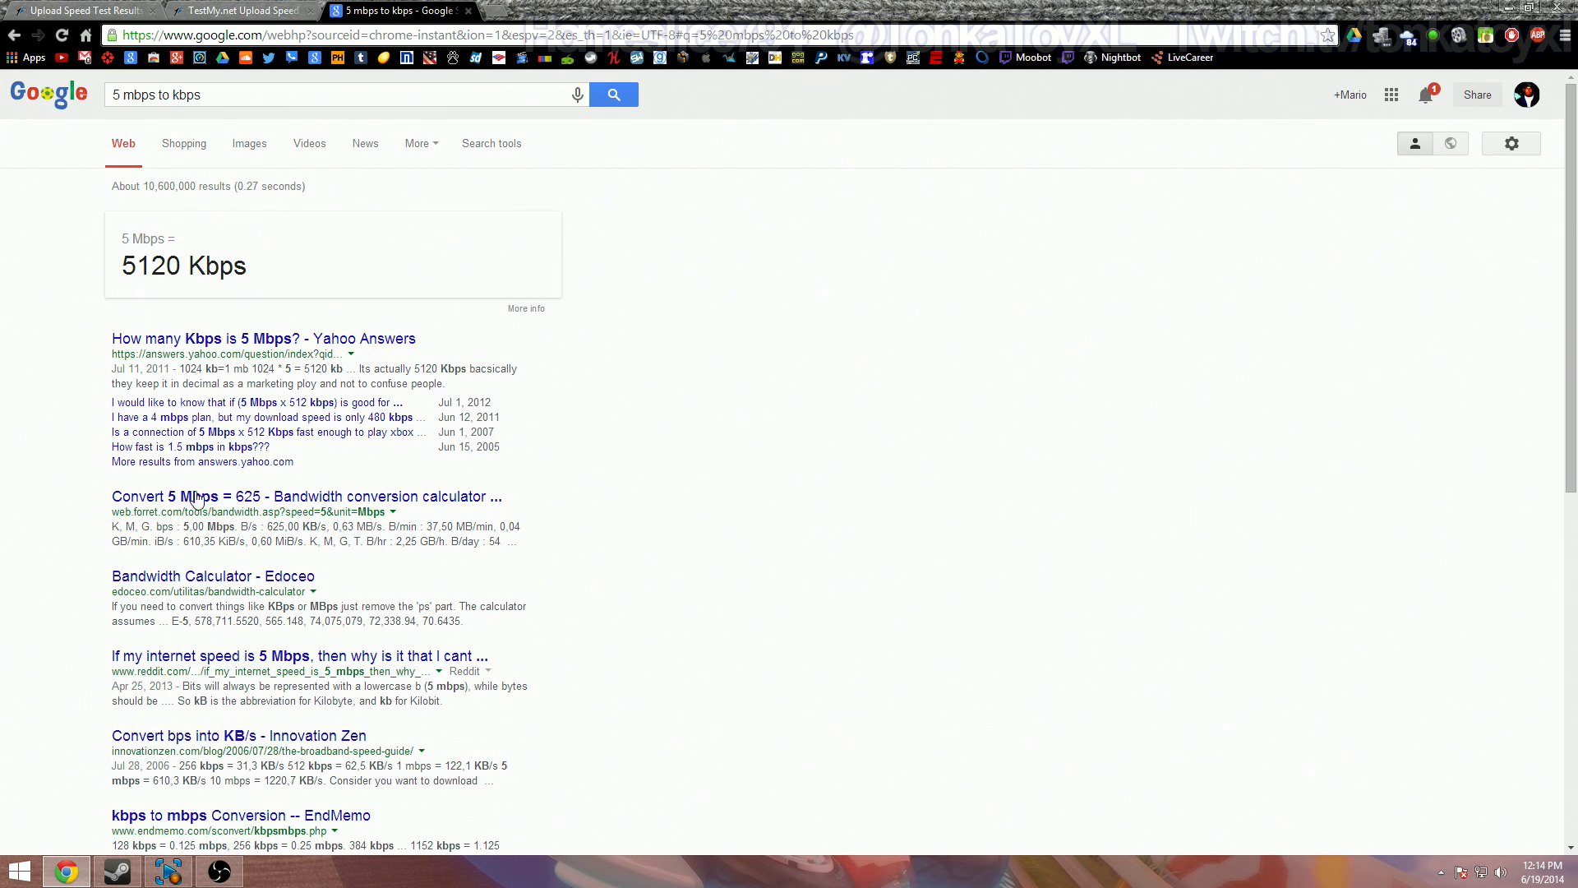
{"action": "left_click", "coordinate": [217, 869]}
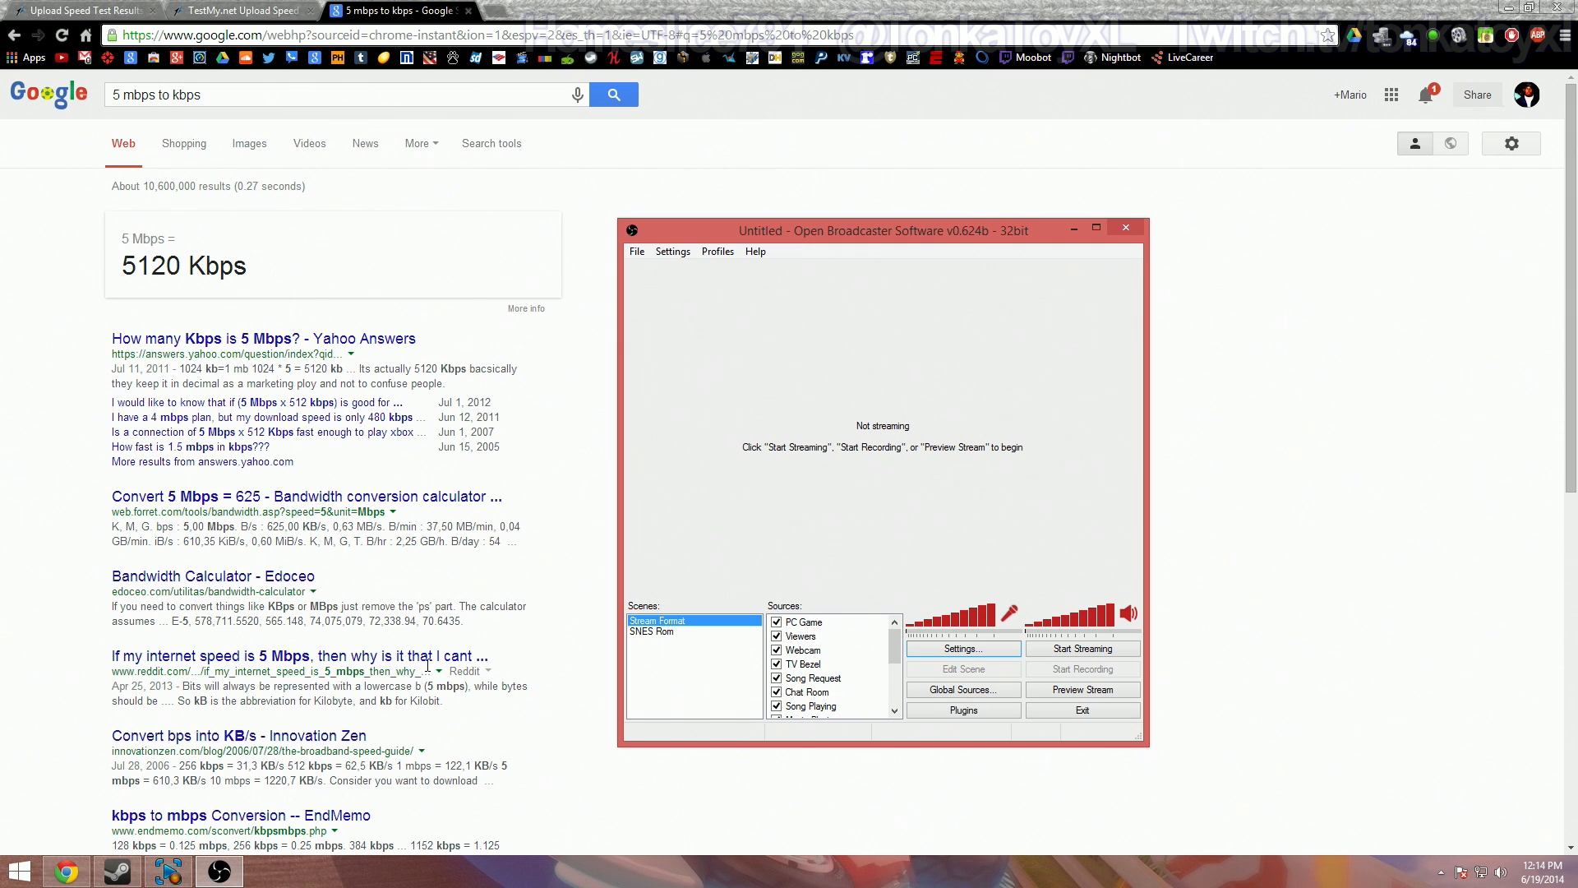
{"action": "mouse_move", "coordinate": [863, 574]}
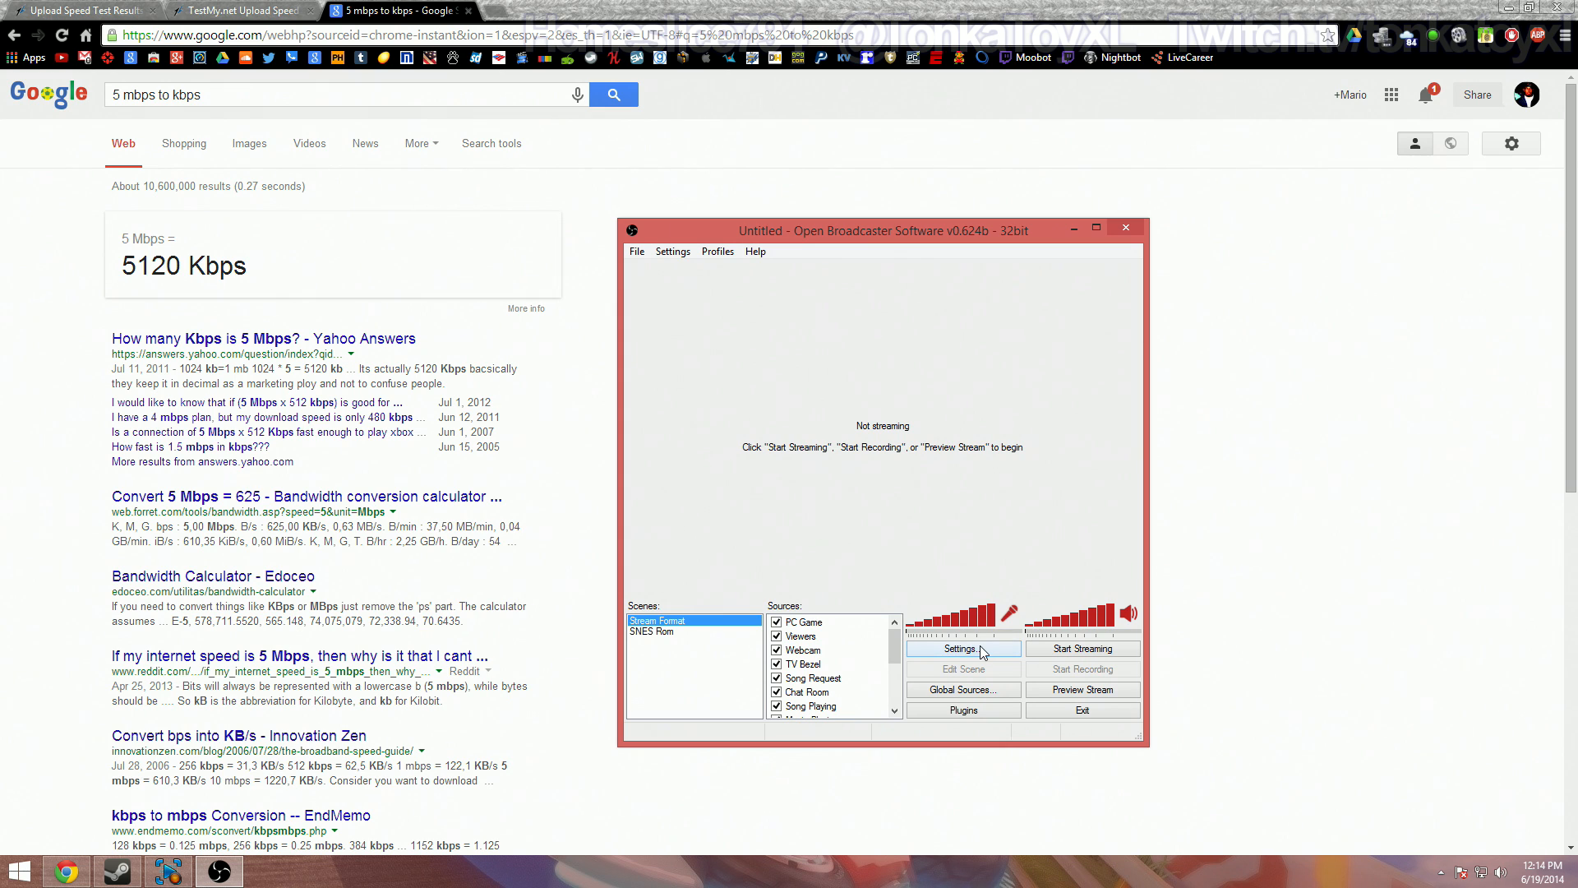
{"action": "mouse_move", "coordinate": [976, 652]}
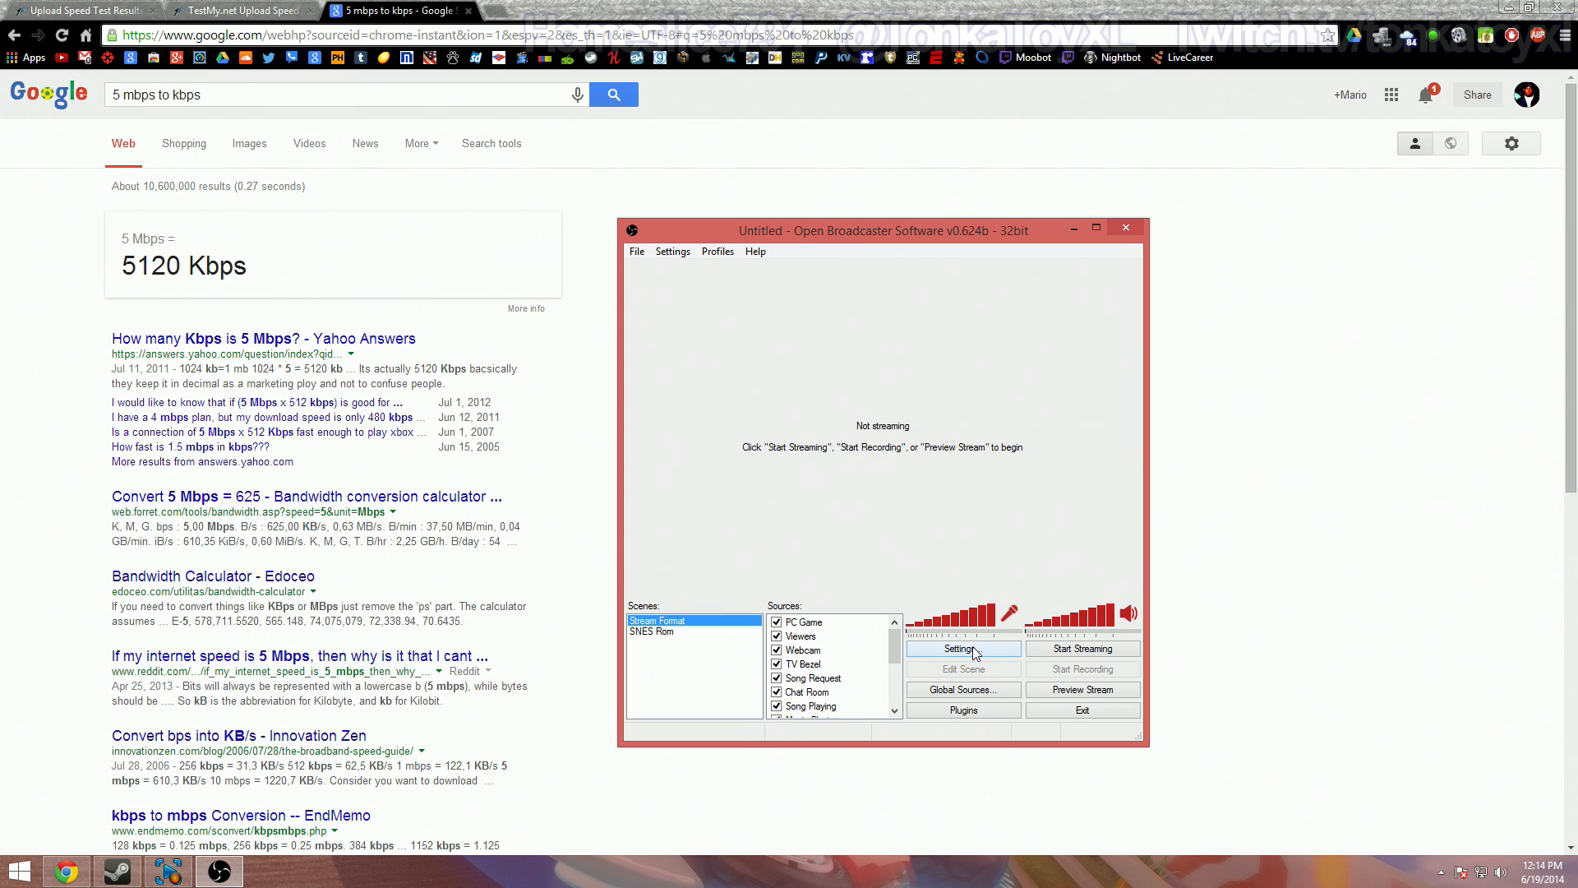
Step: Bring up the OBS Settings dialog on its General page
{"action": "left_click", "coordinate": [960, 648]}
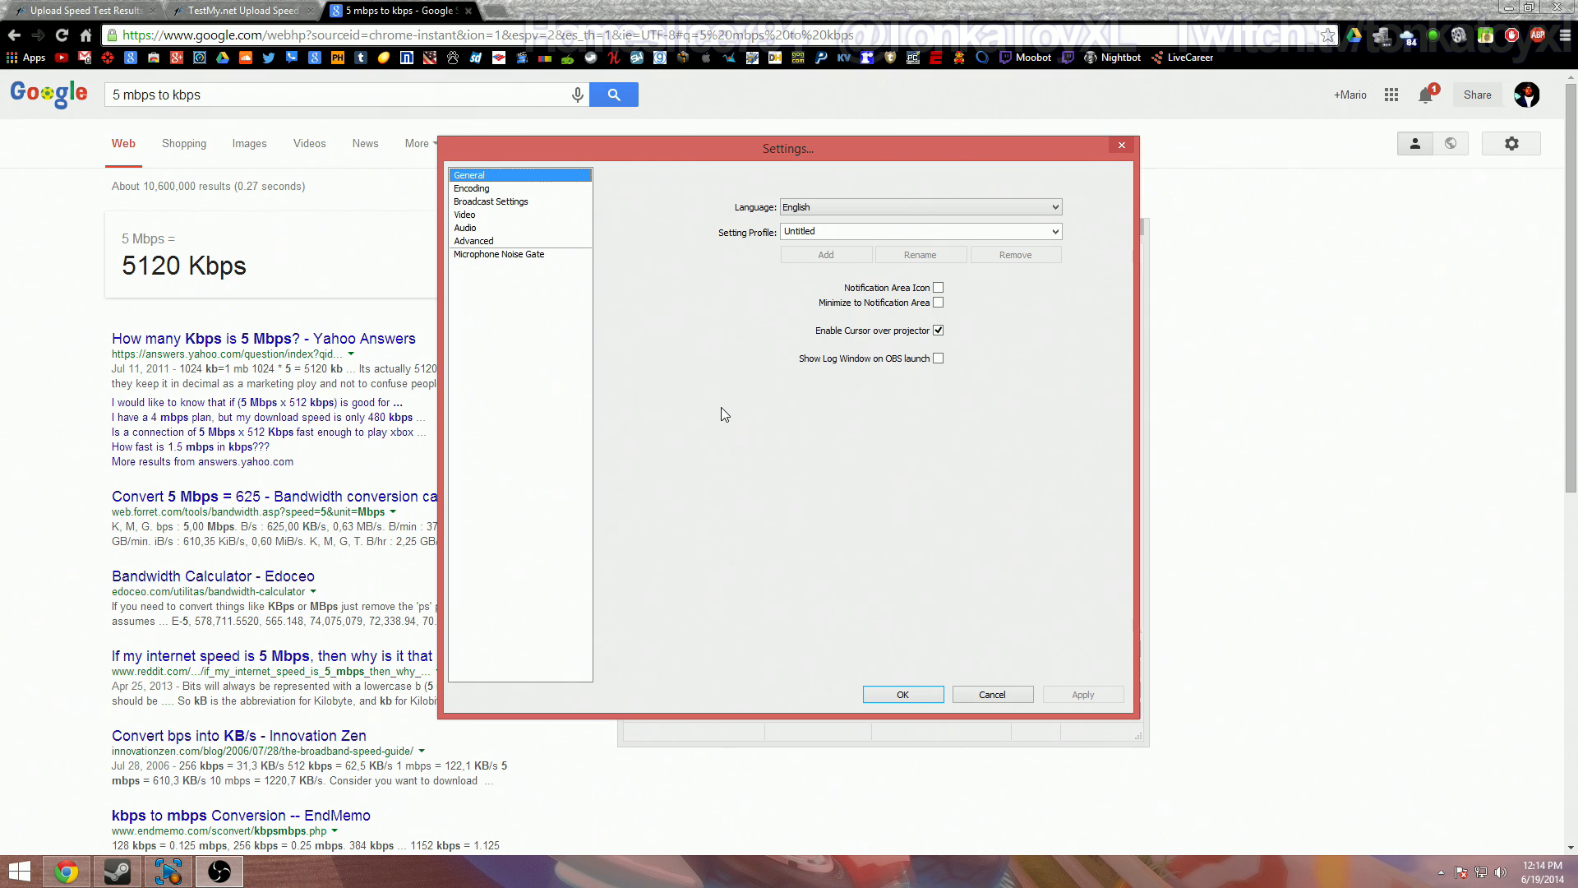
{"action": "mouse_move", "coordinate": [689, 382]}
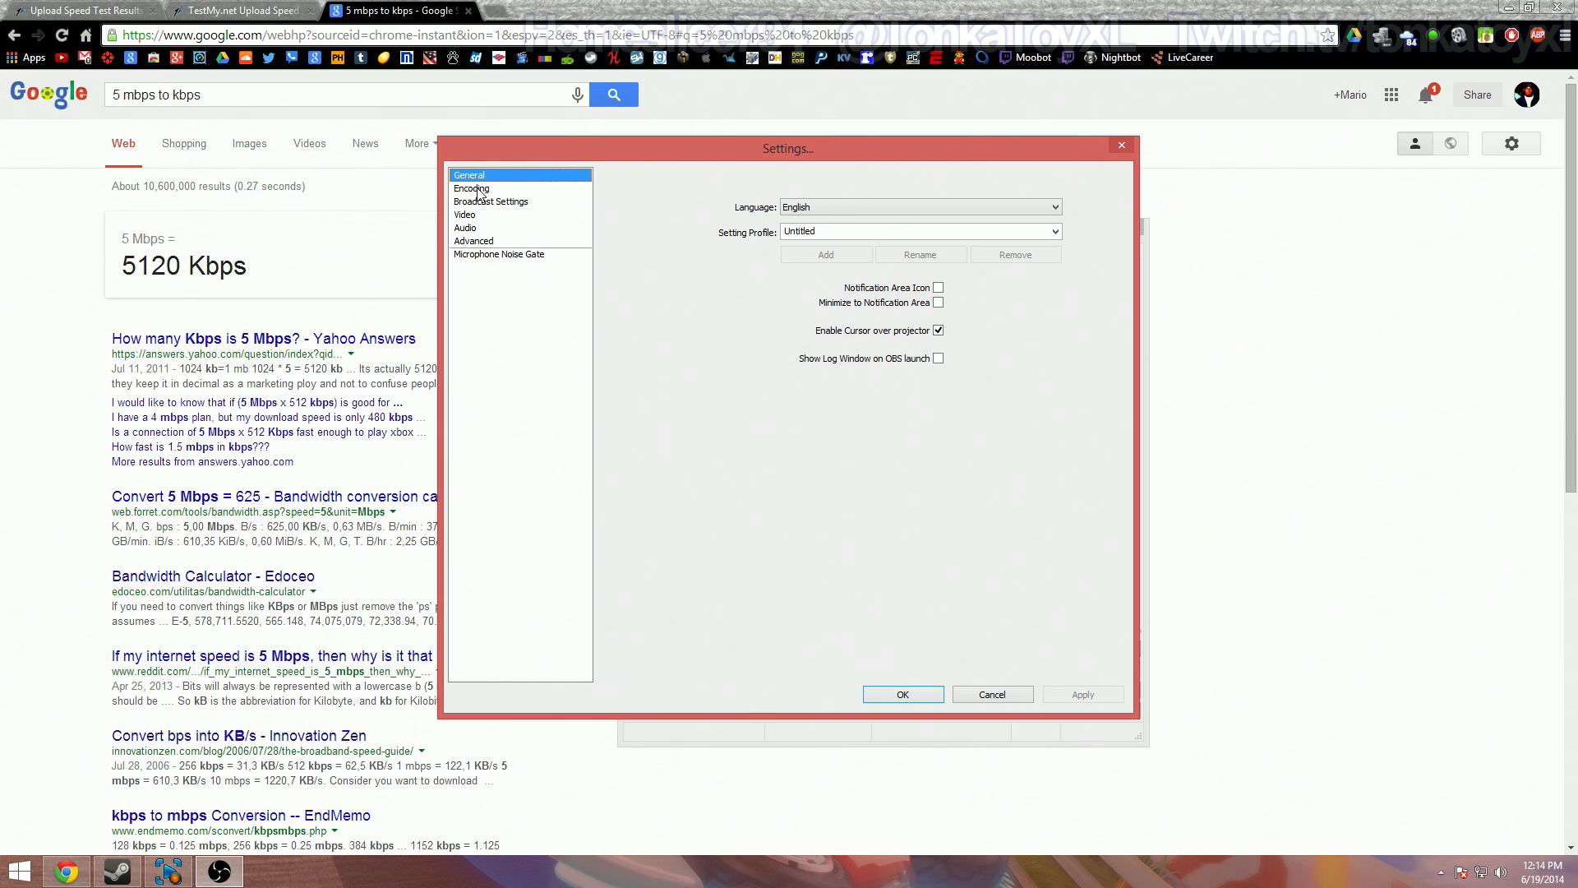
Step: Show the Encoding page with x264 selected and the Max Bitrate field ready to edit
{"action": "left_click", "coordinate": [472, 188]}
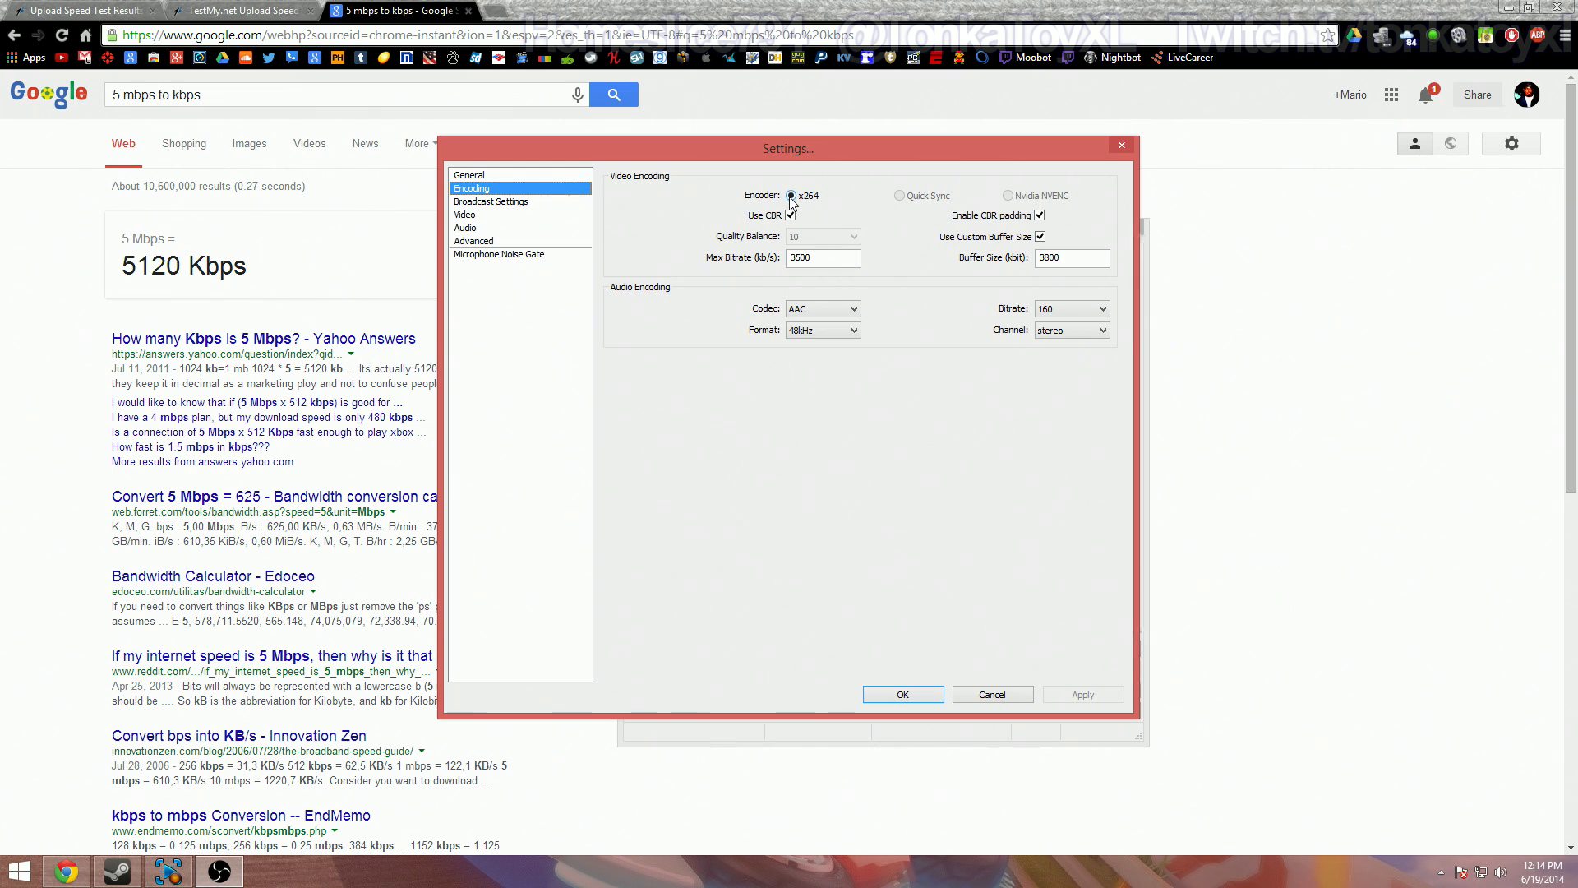
{"action": "left_click", "coordinate": [791, 215]}
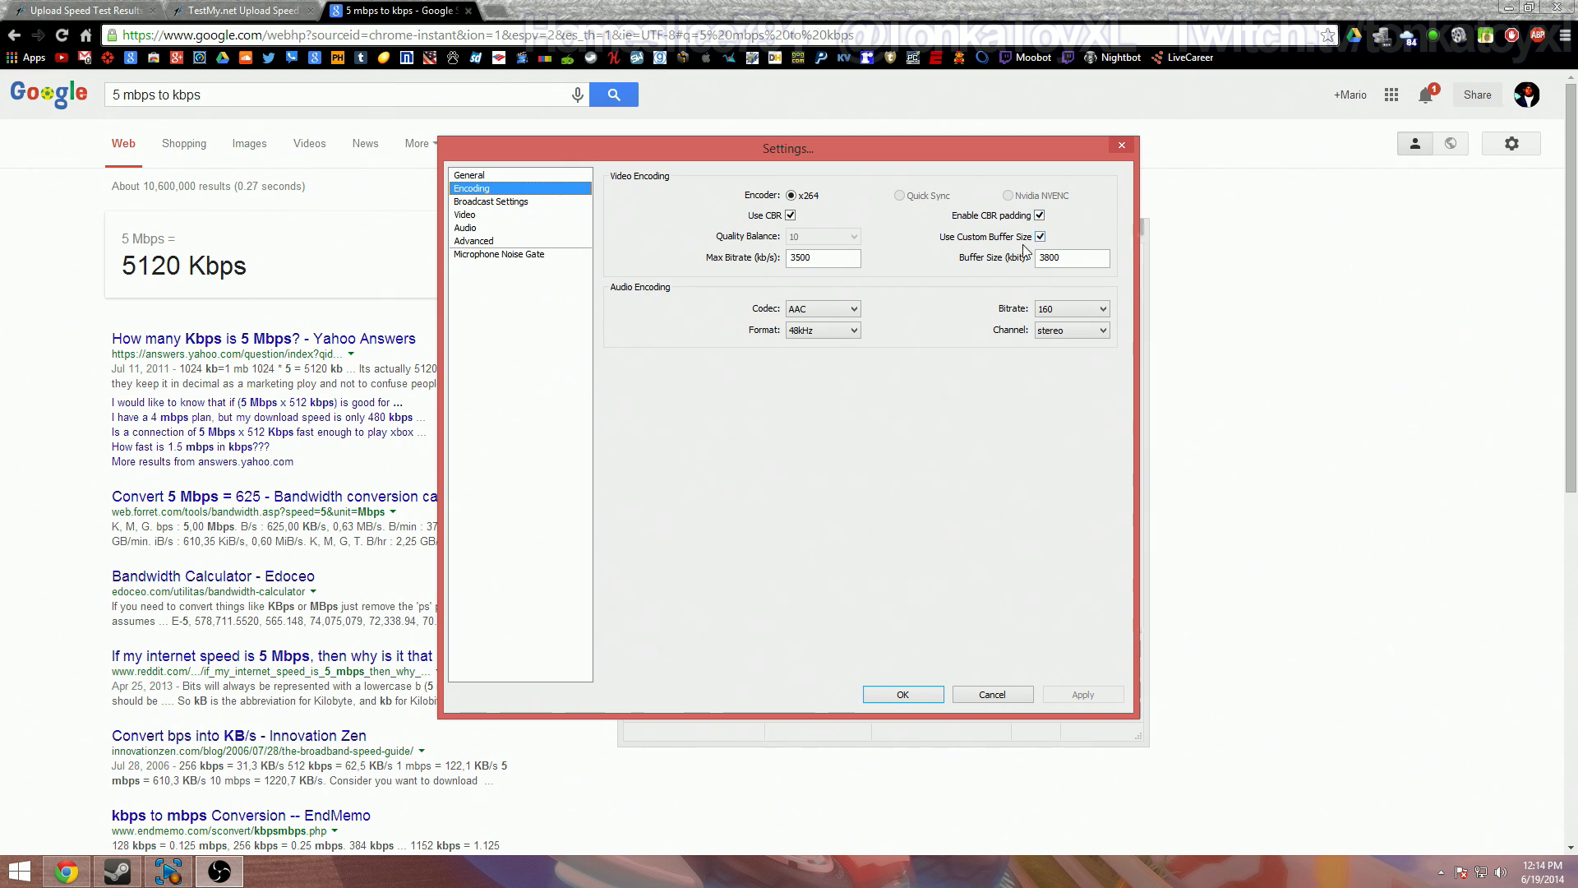
{"action": "mouse_move", "coordinate": [1039, 214]}
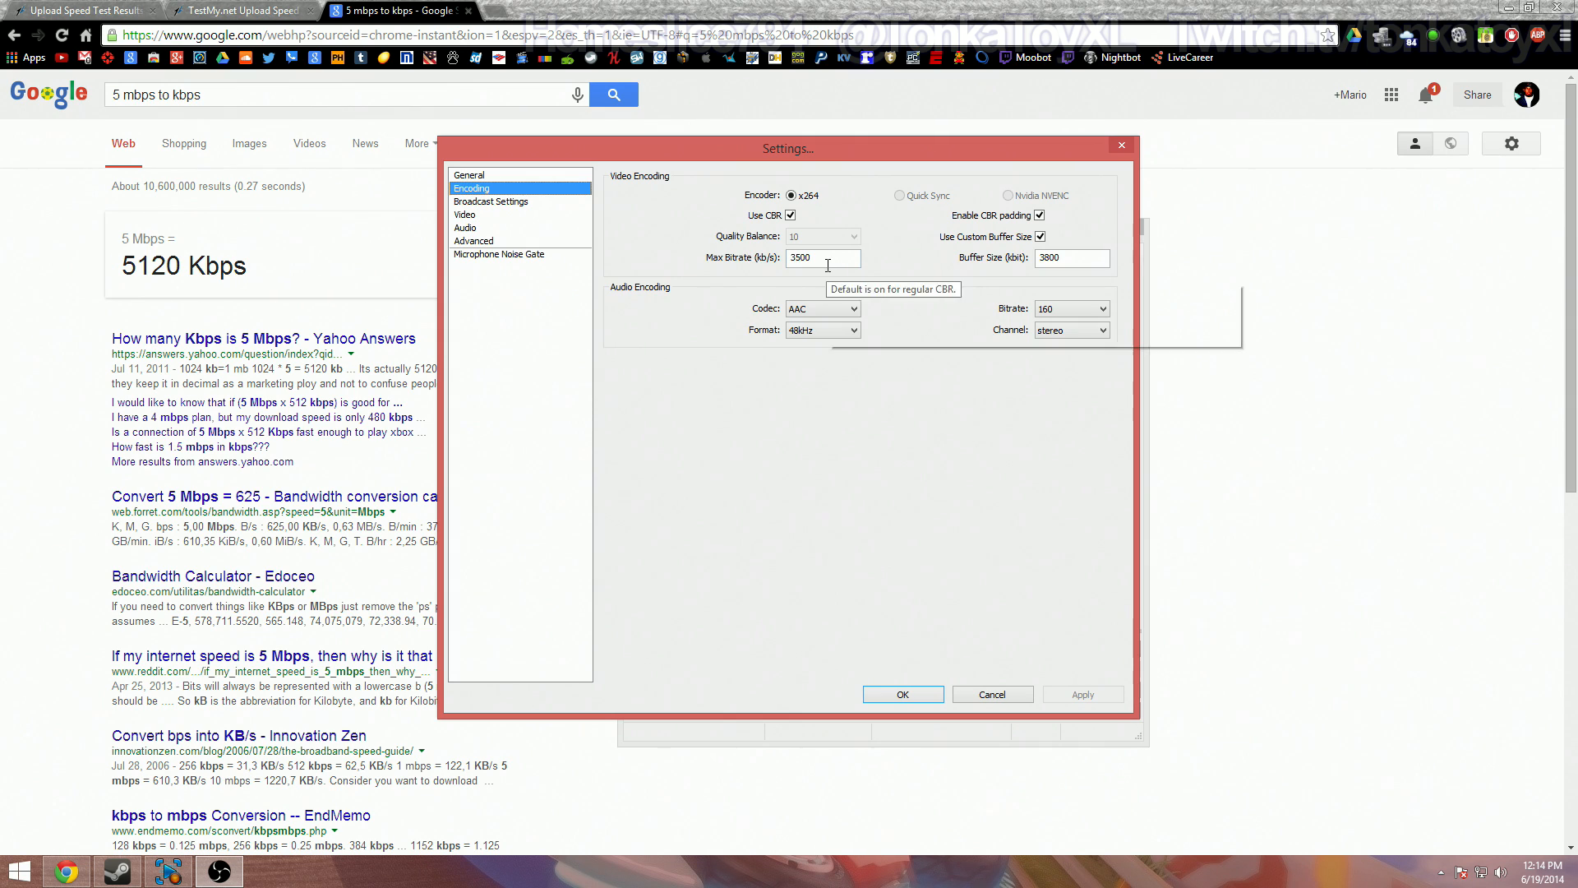
{"action": "left_click", "coordinate": [824, 258]}
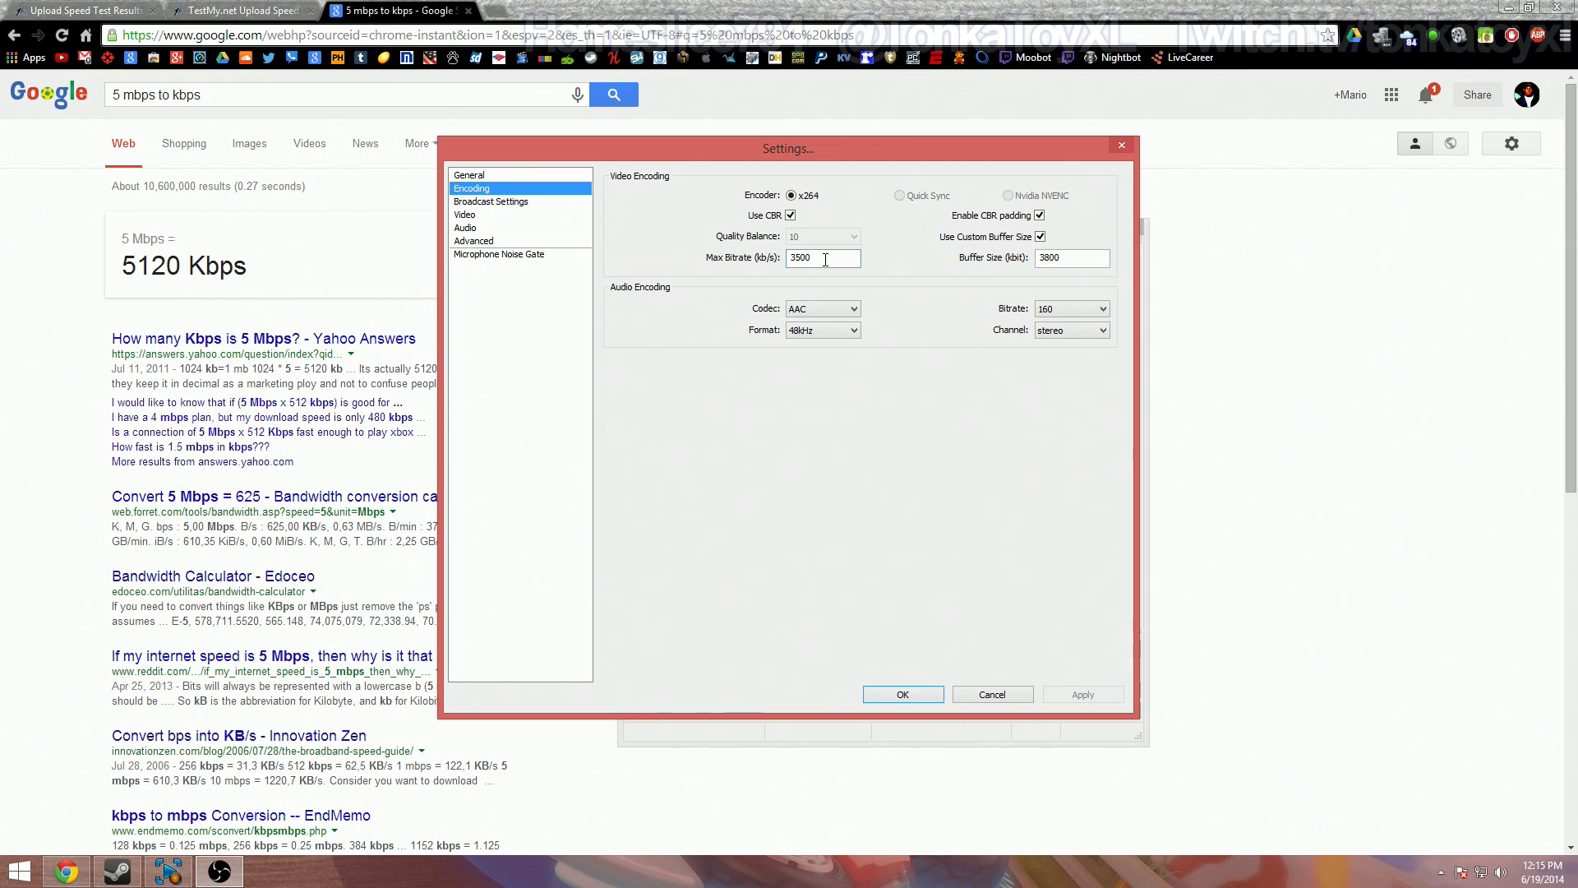
Step: Confirm x264 CBR with 3500 max bitrate and 3800 custom buffer, then move to Advanced
{"action": "triple_click", "coordinate": [822, 258]}
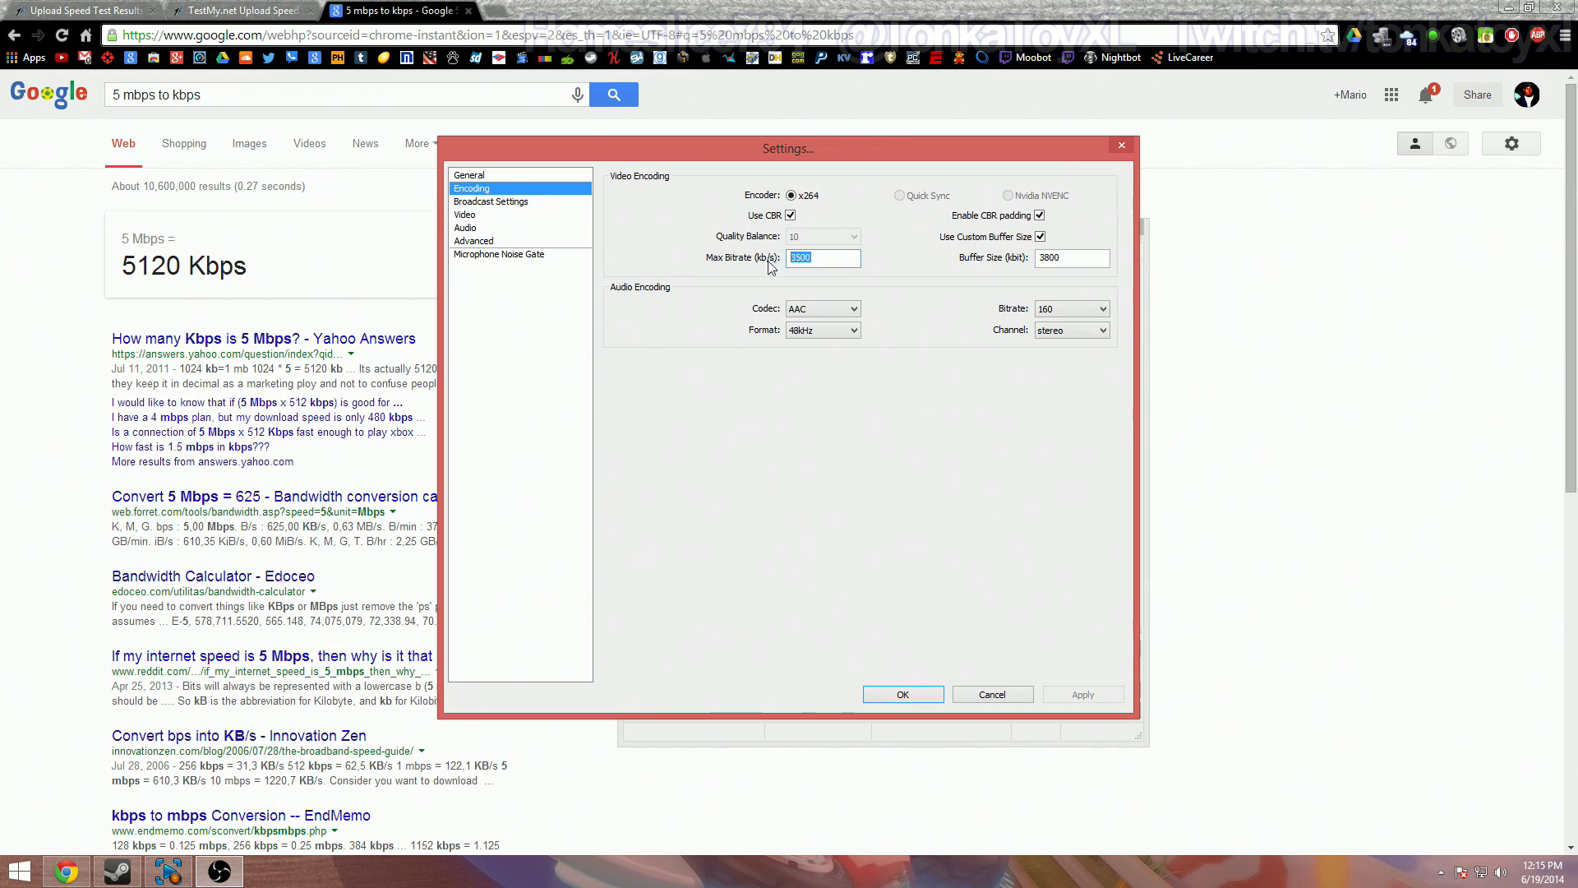
{"action": "mouse_move", "coordinate": [234, 290]}
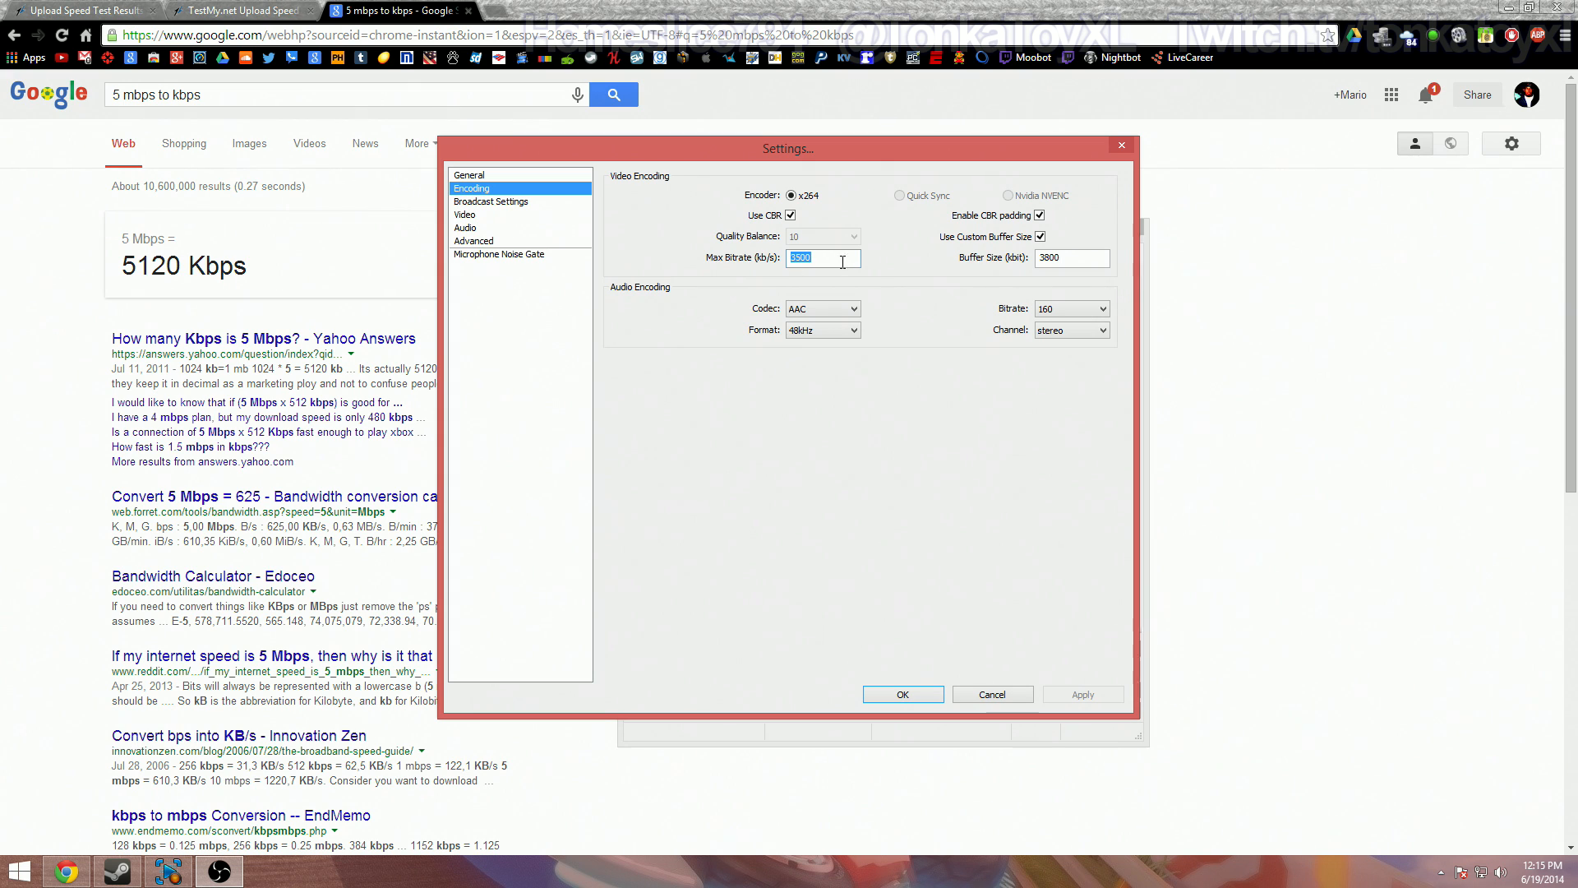
{"action": "left_click", "coordinate": [1070, 258]}
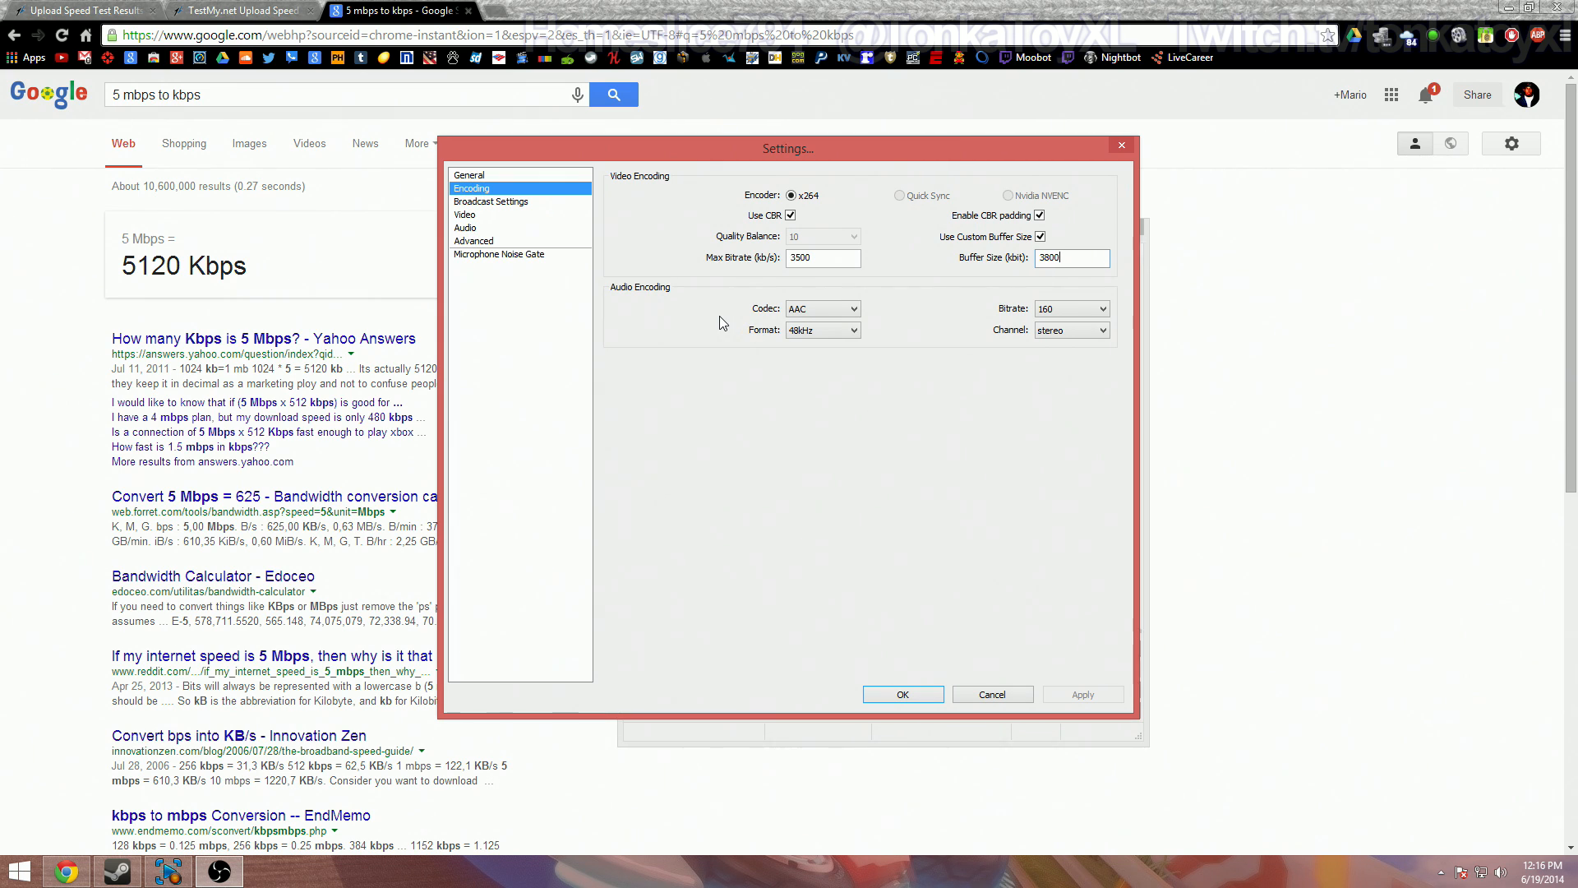
{"action": "mouse_move", "coordinate": [947, 306]}
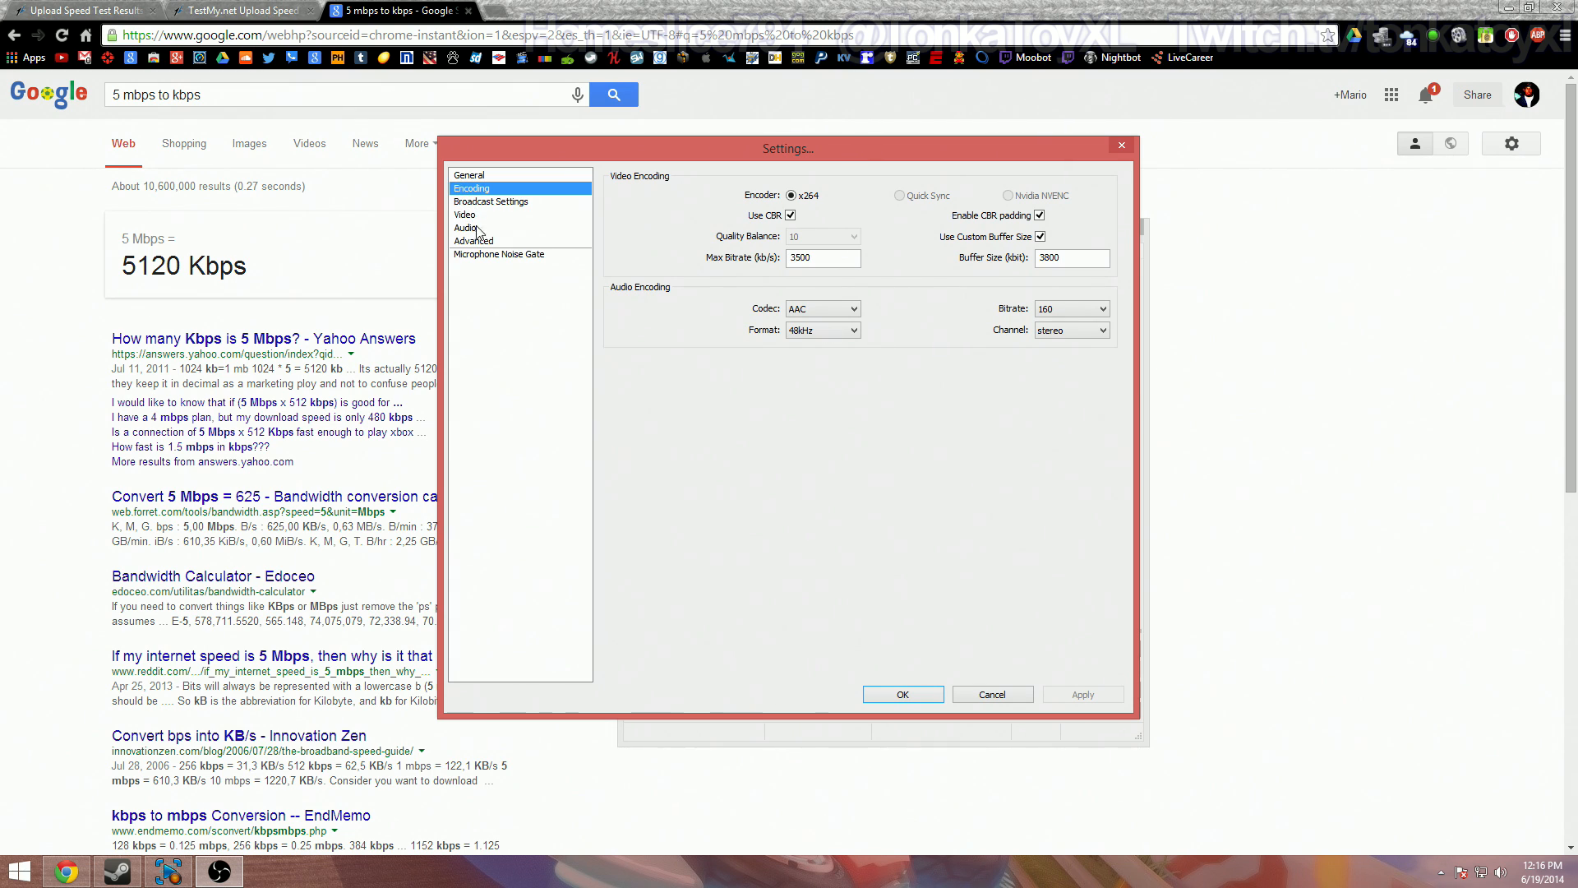
{"action": "left_click", "coordinate": [1070, 307]}
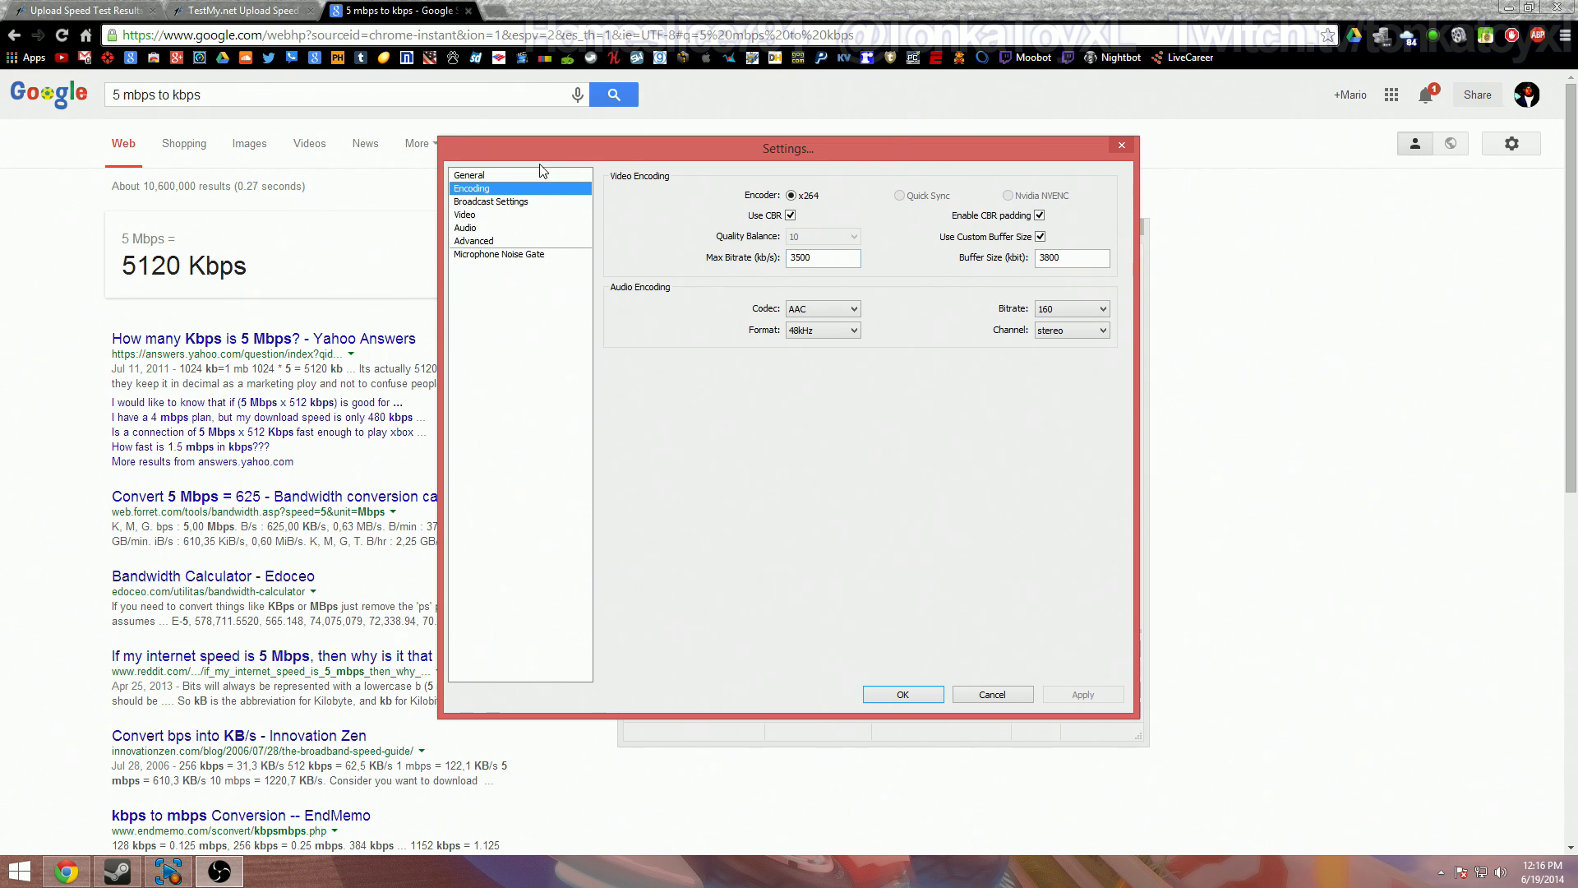
{"action": "mouse_move", "coordinate": [486, 248]}
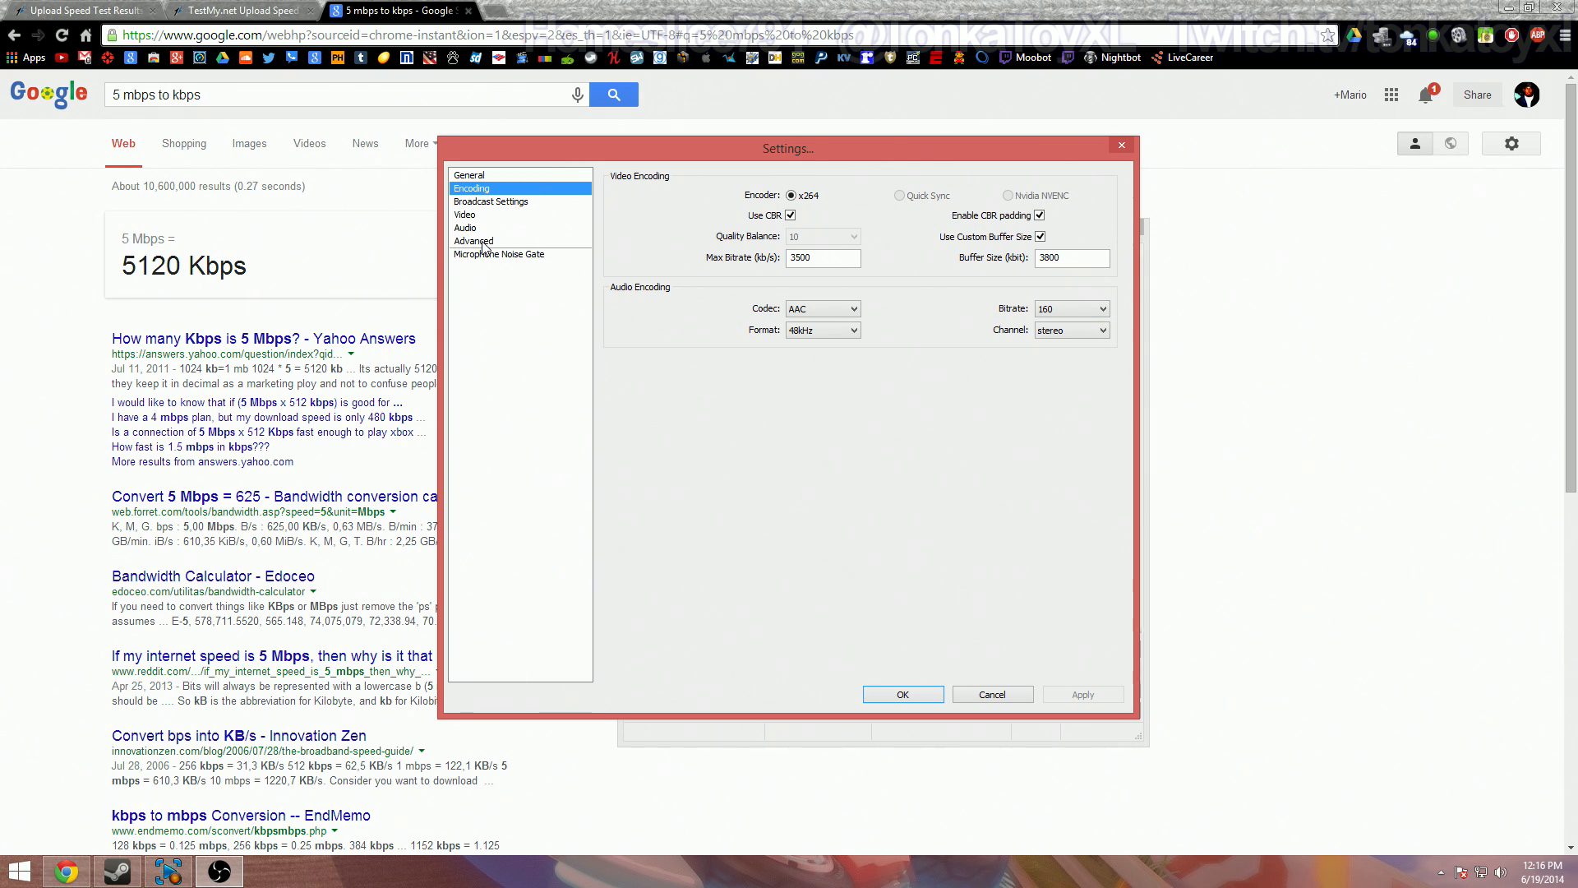
{"action": "mouse_move", "coordinate": [482, 248]}
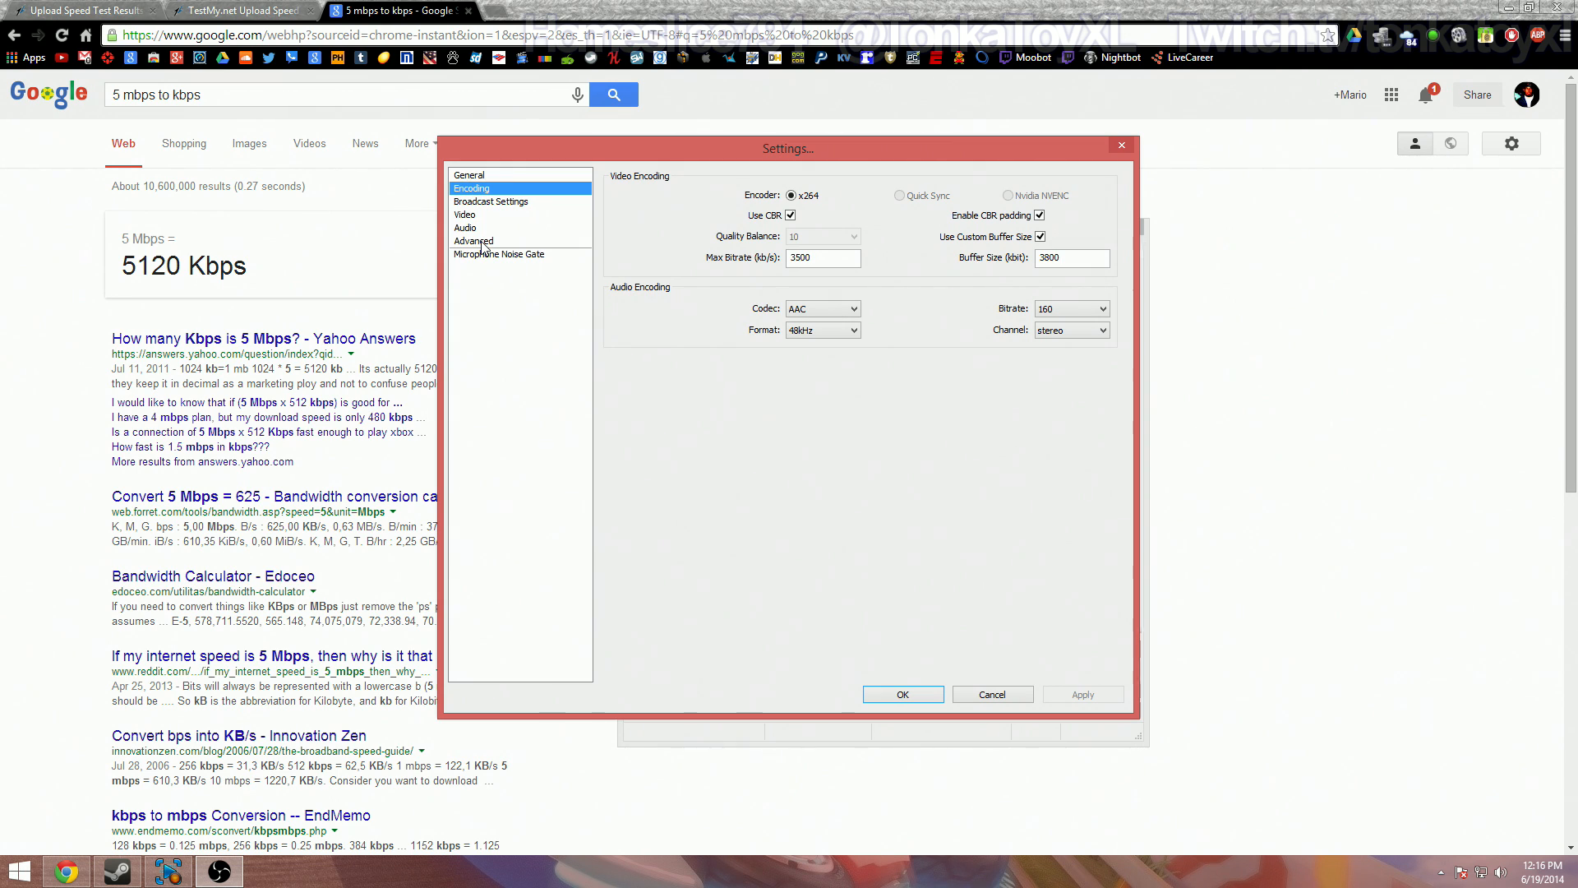
{"action": "mouse_move", "coordinate": [494, 240]}
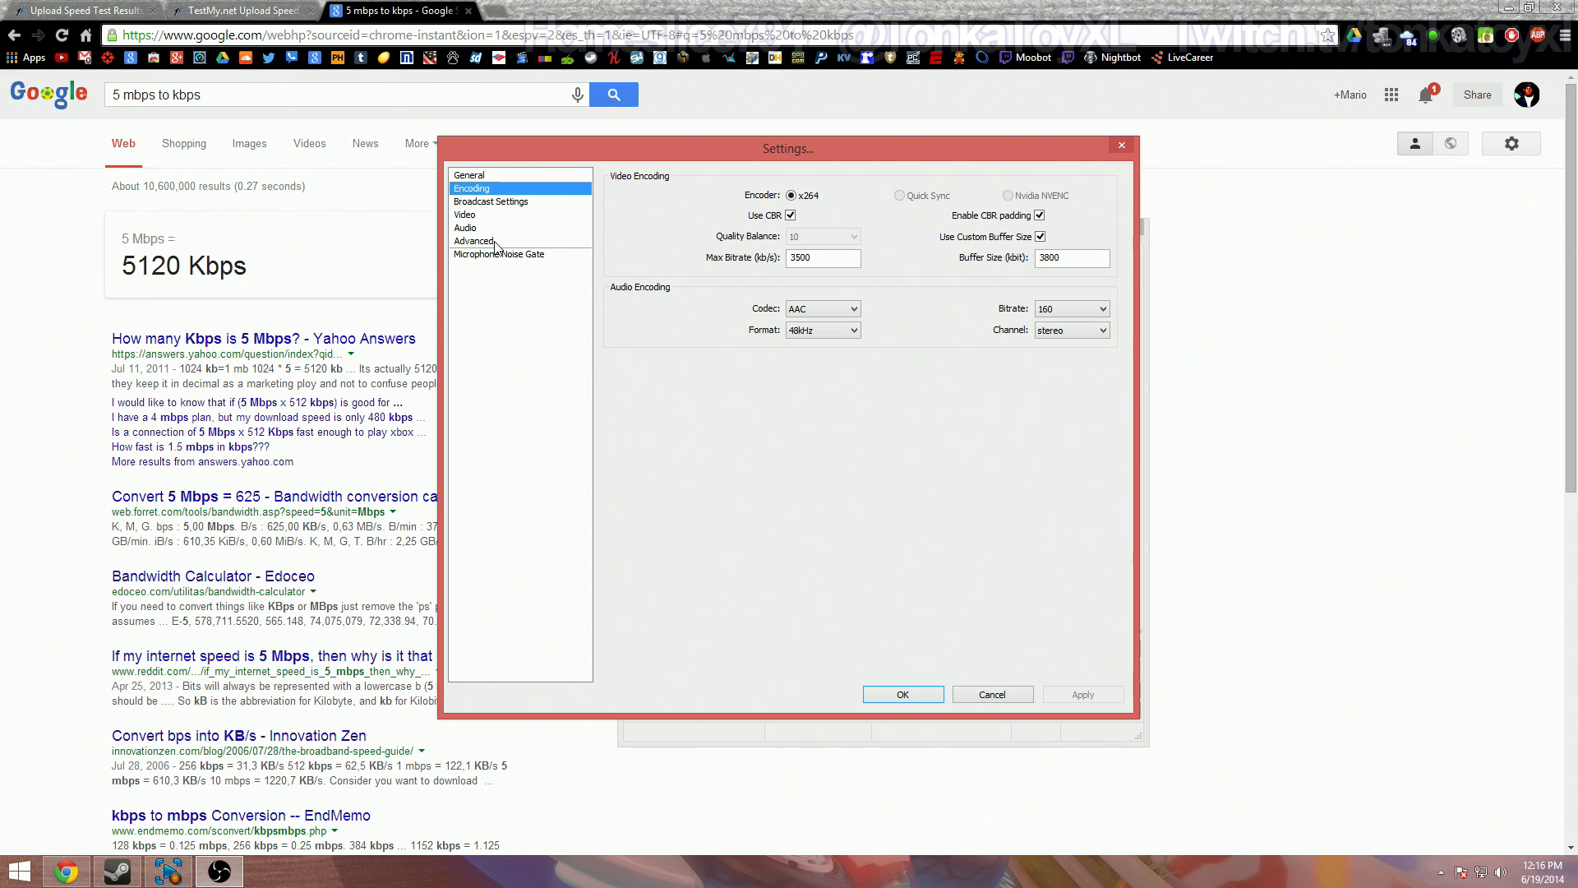
{"action": "mouse_move", "coordinate": [664, 338]}
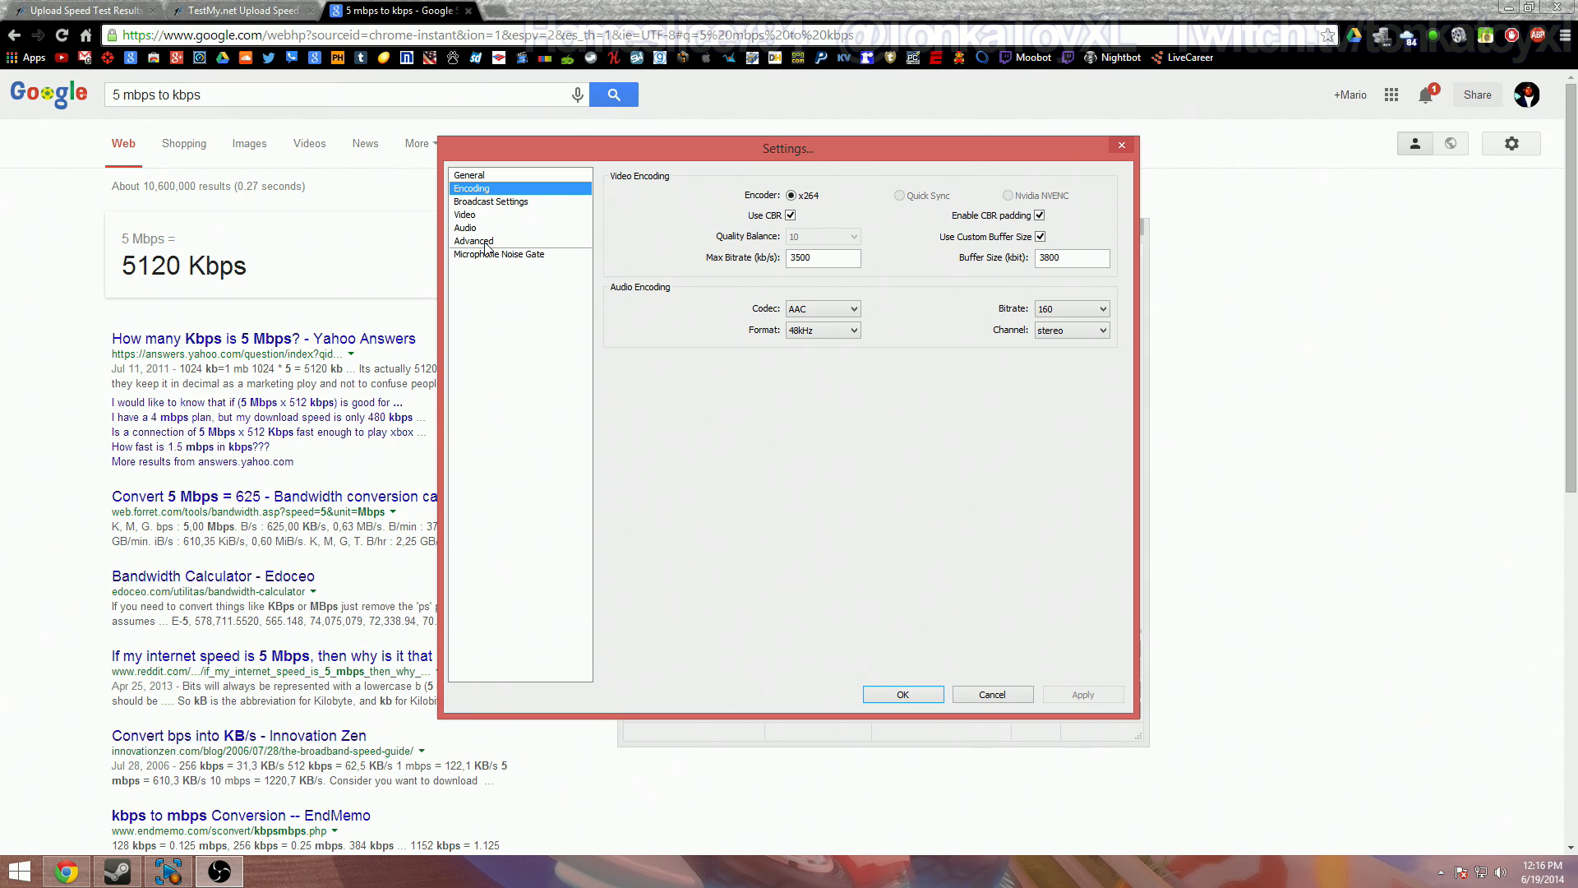
{"action": "left_click", "coordinate": [473, 240]}
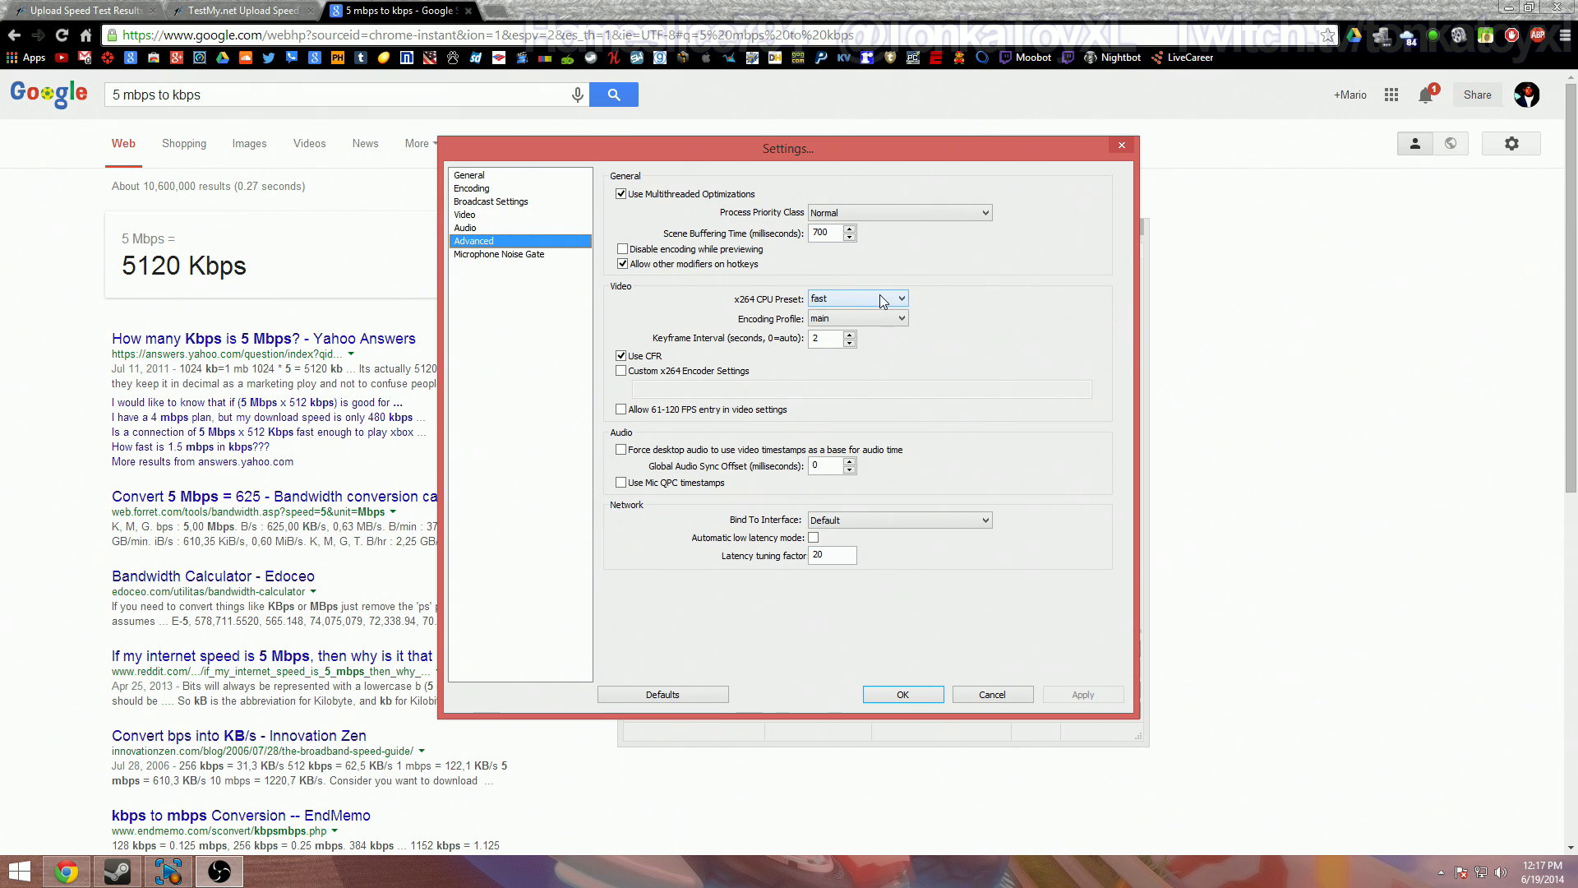
{"action": "mouse_move", "coordinate": [855, 299]}
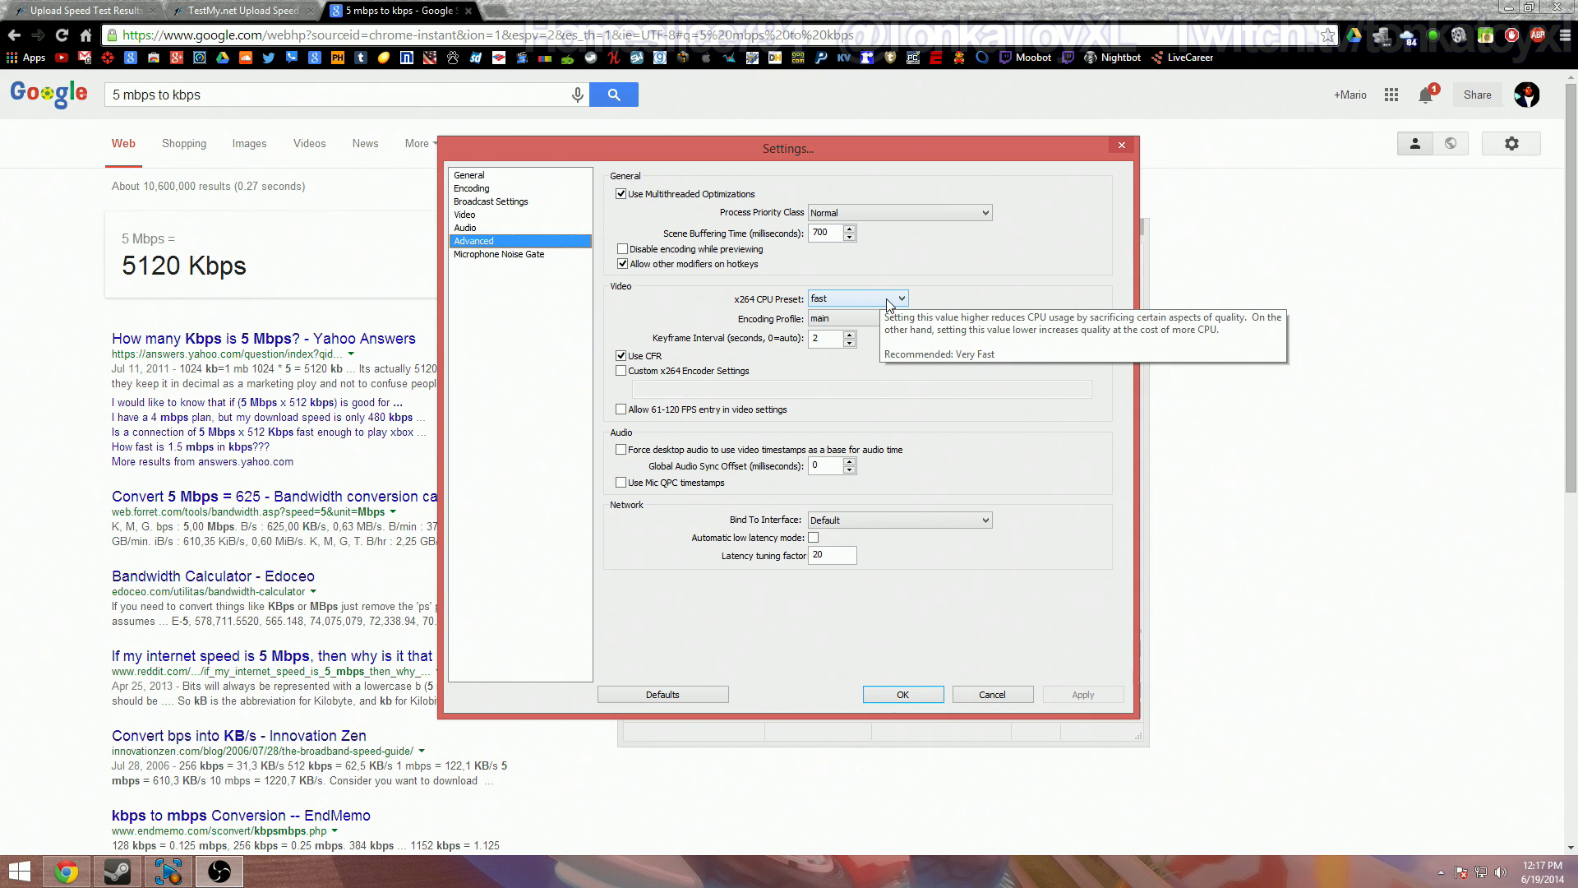
Step: Expand the x264 CPU preset list, currently showing fast
{"action": "left_click", "coordinate": [856, 297]}
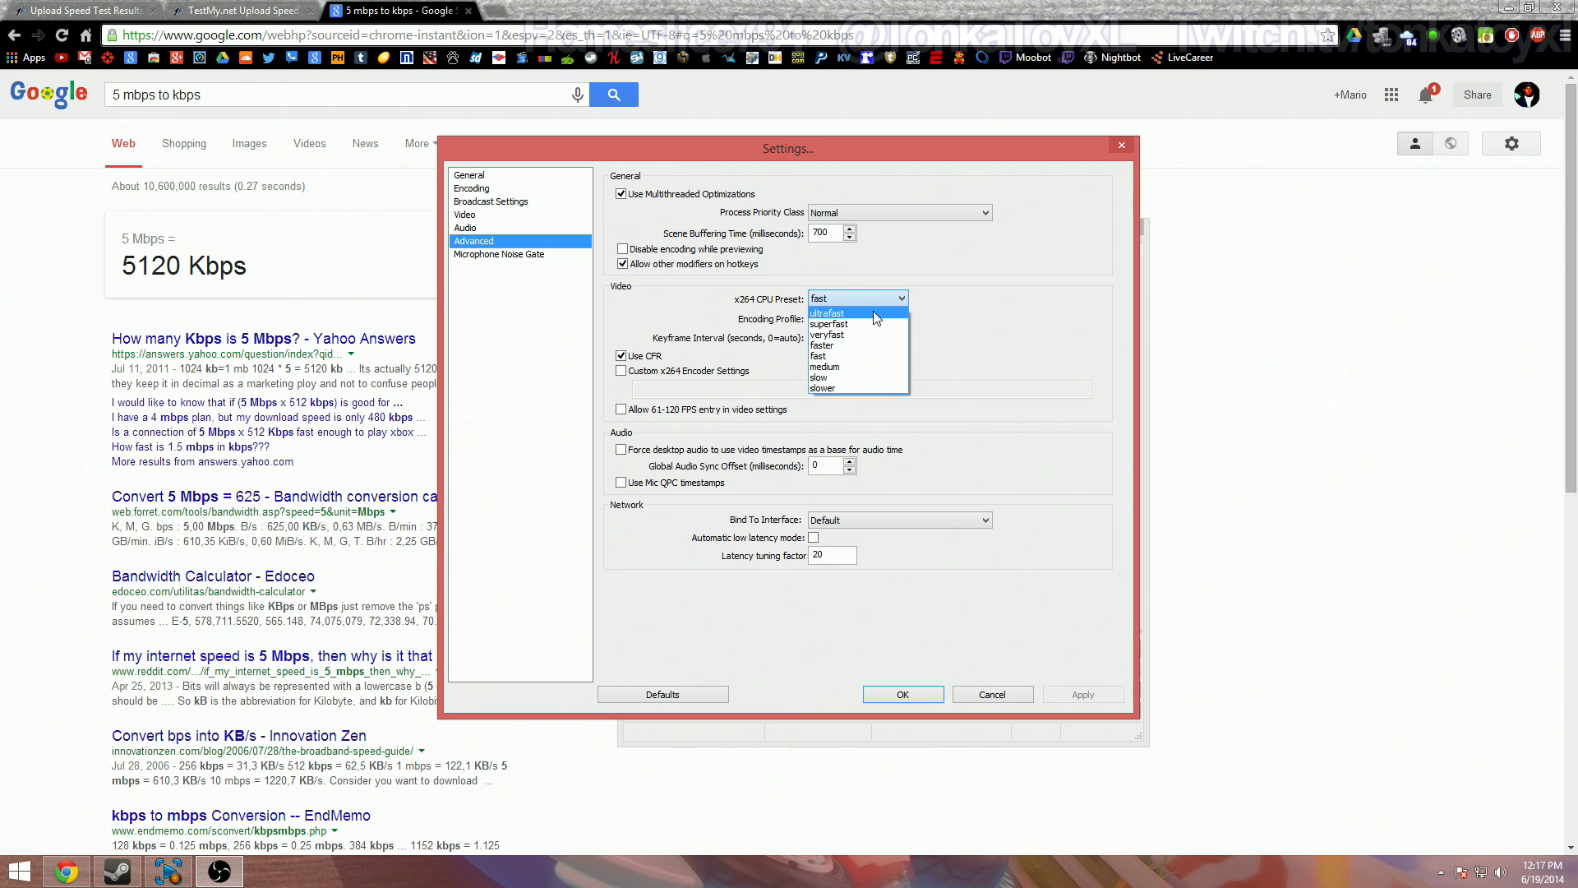
{"action": "mouse_move", "coordinate": [854, 324]}
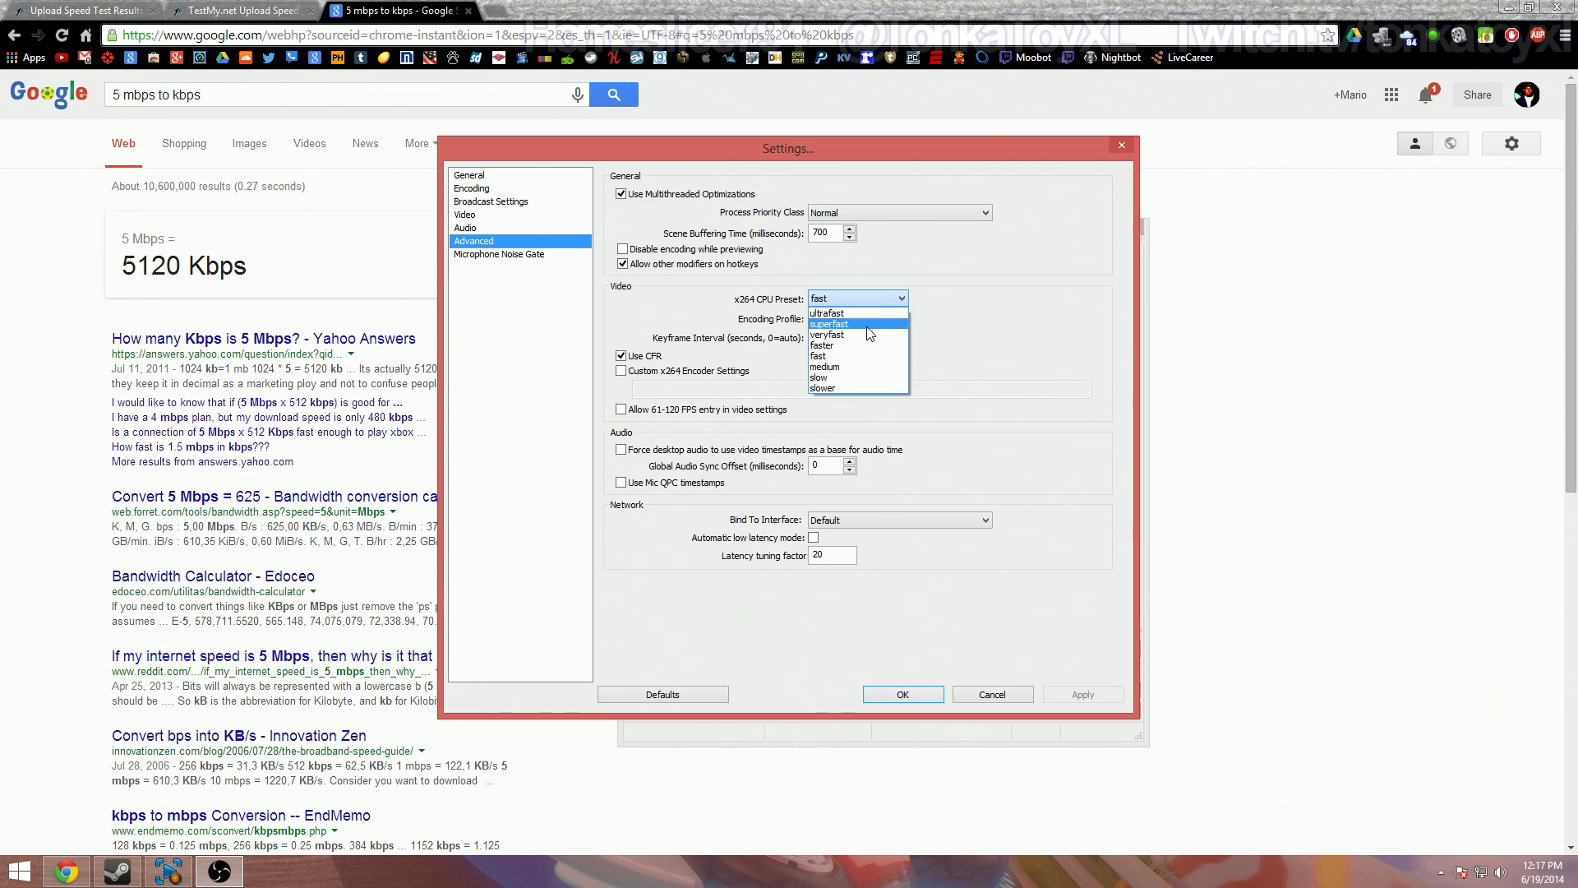
{"action": "mouse_move", "coordinate": [842, 390]}
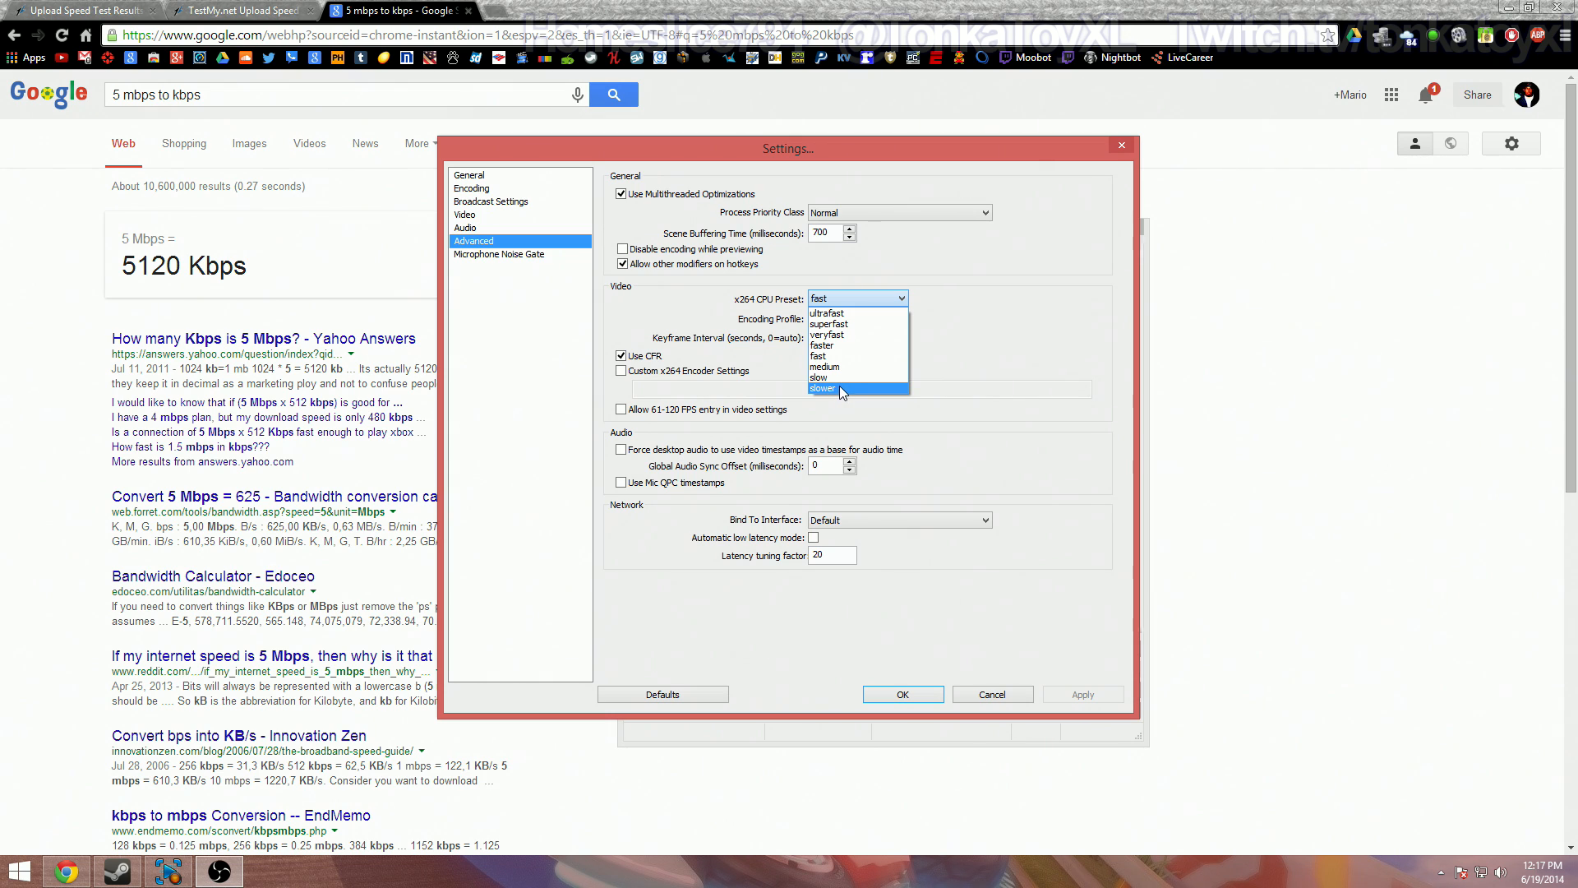
{"action": "mouse_move", "coordinate": [848, 399]}
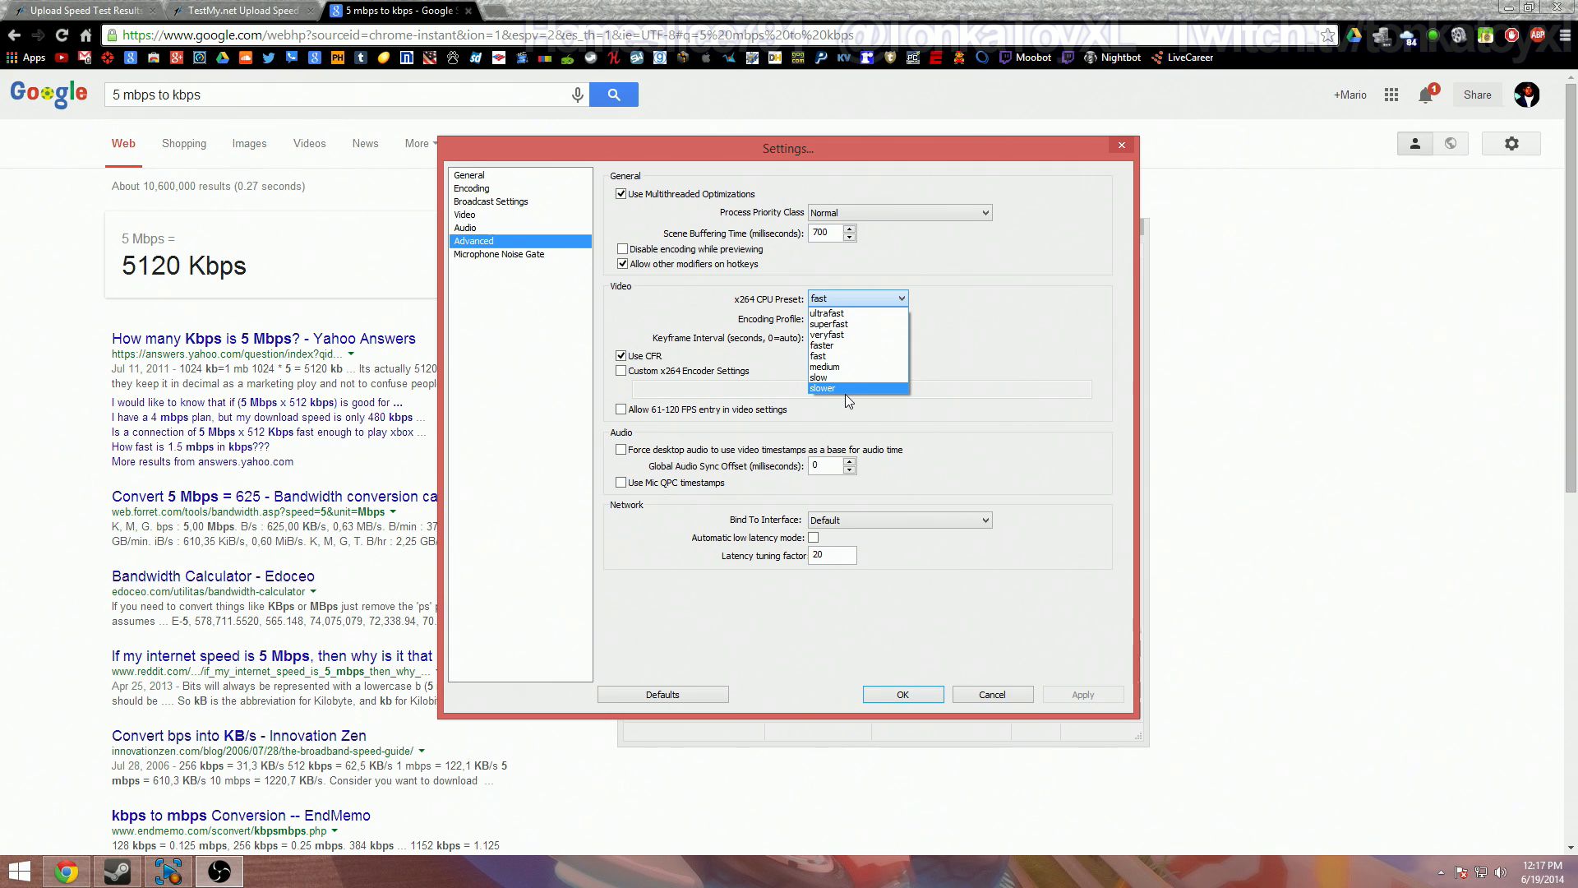
{"action": "mouse_move", "coordinate": [850, 403]}
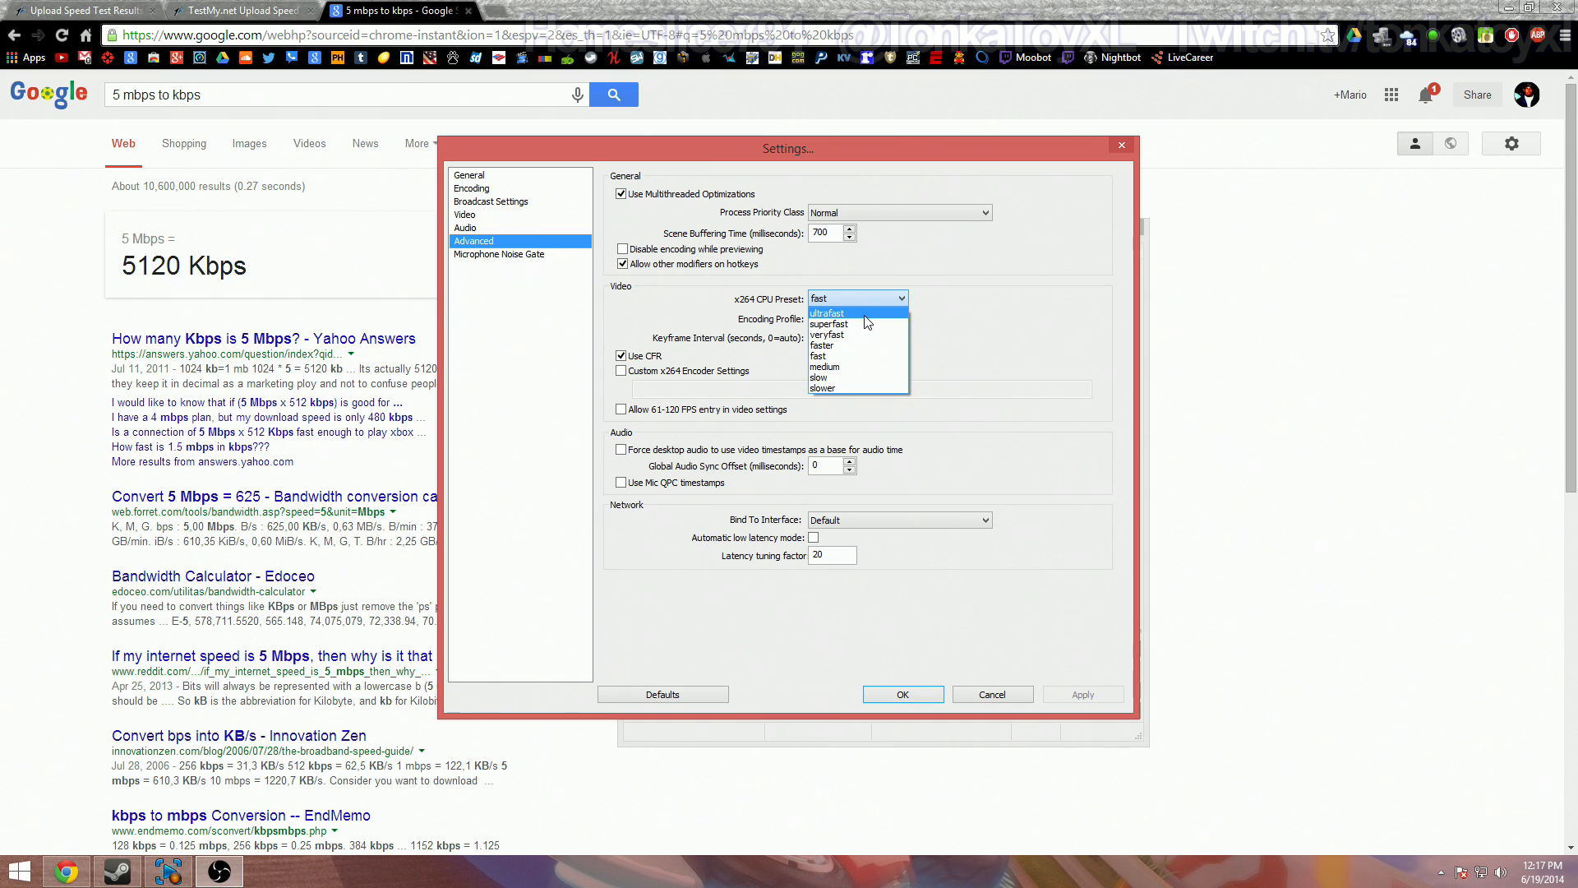
{"action": "mouse_move", "coordinate": [858, 335]}
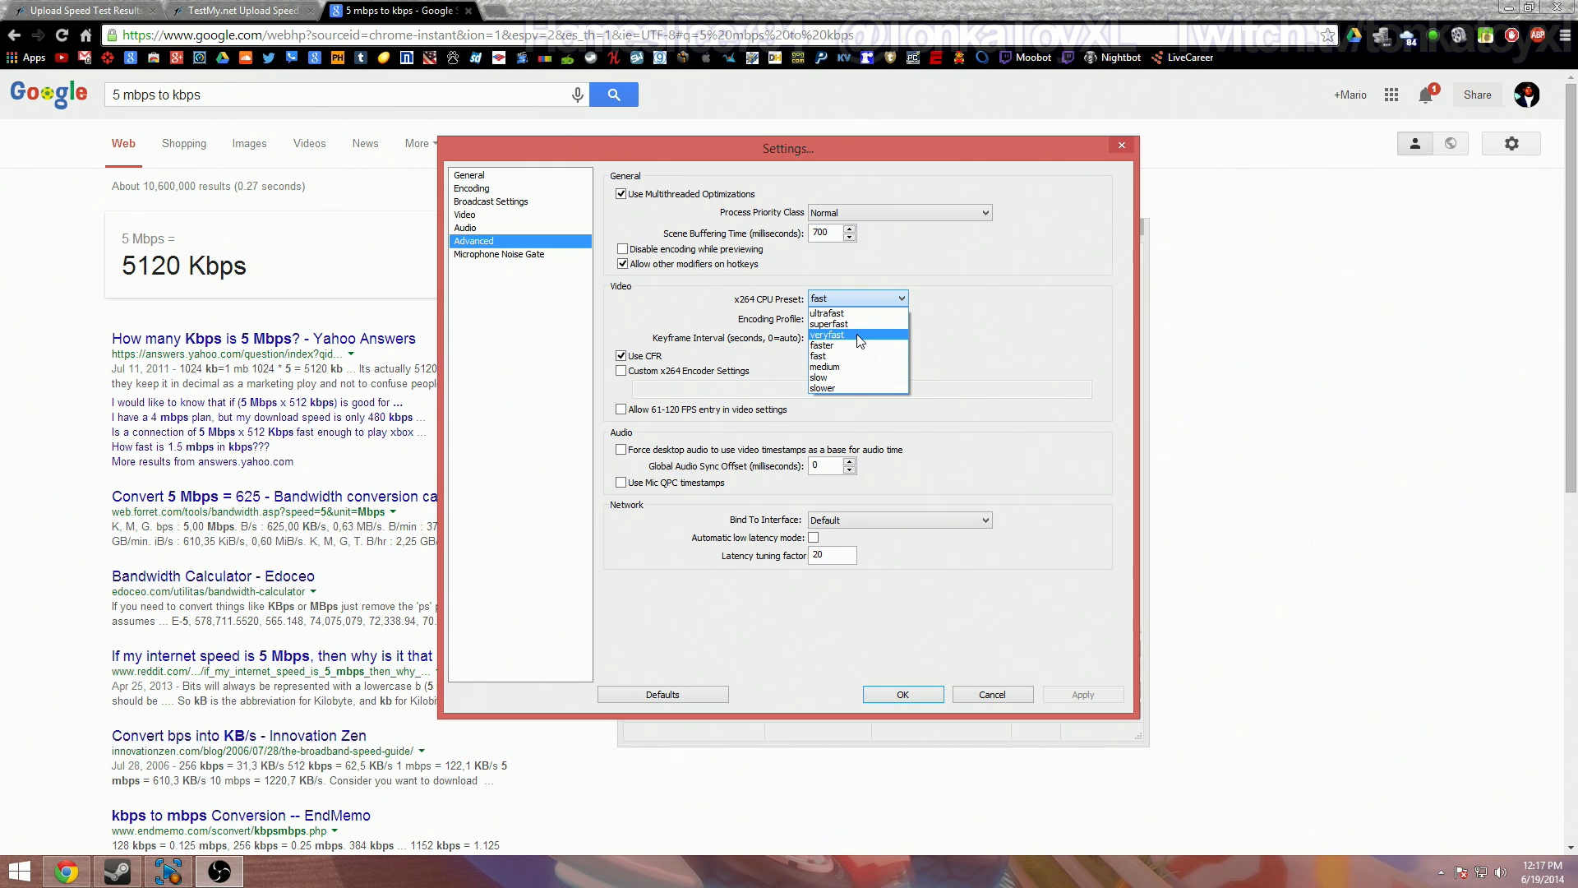
{"action": "mouse_move", "coordinate": [857, 345]}
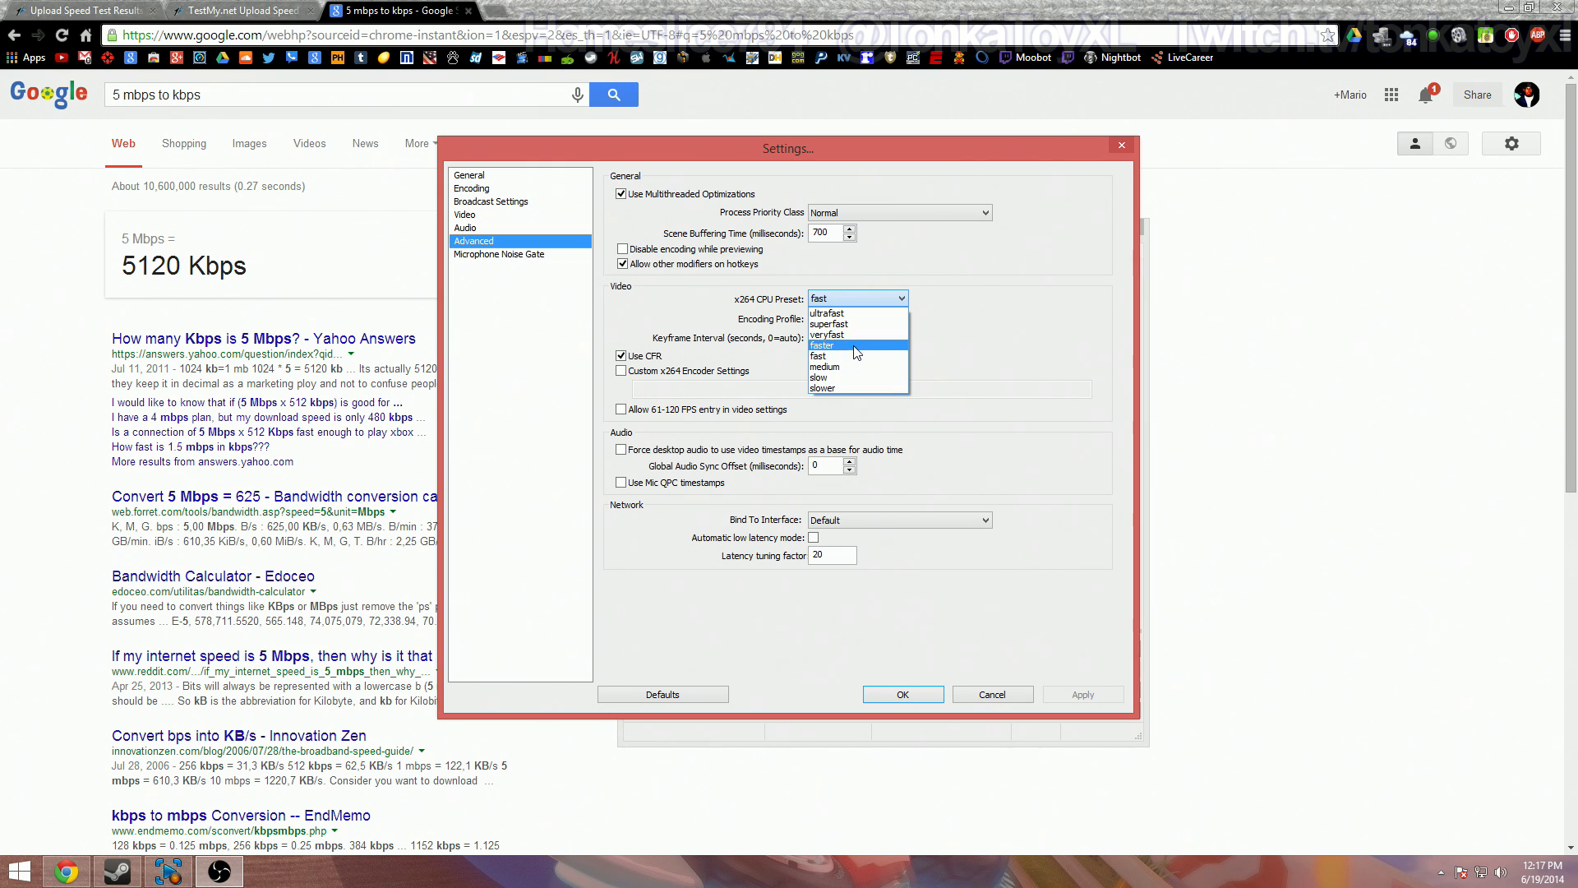
{"action": "mouse_move", "coordinate": [850, 357]}
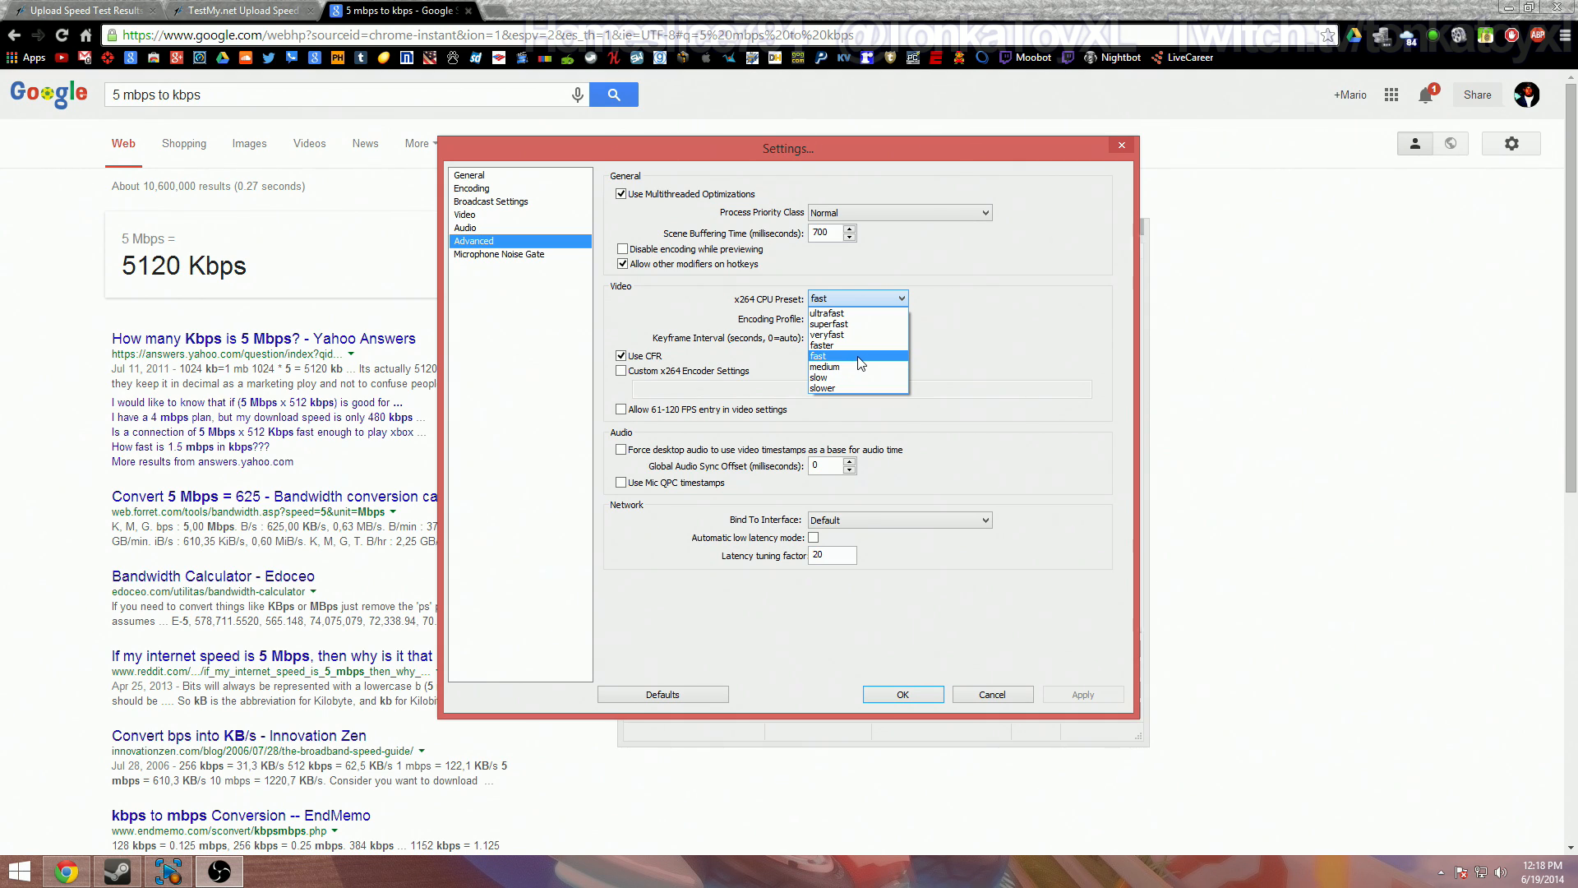
Step: Keep the x264 CPU preset at fast and save the settings with OK
{"action": "left_click", "coordinate": [856, 355]}
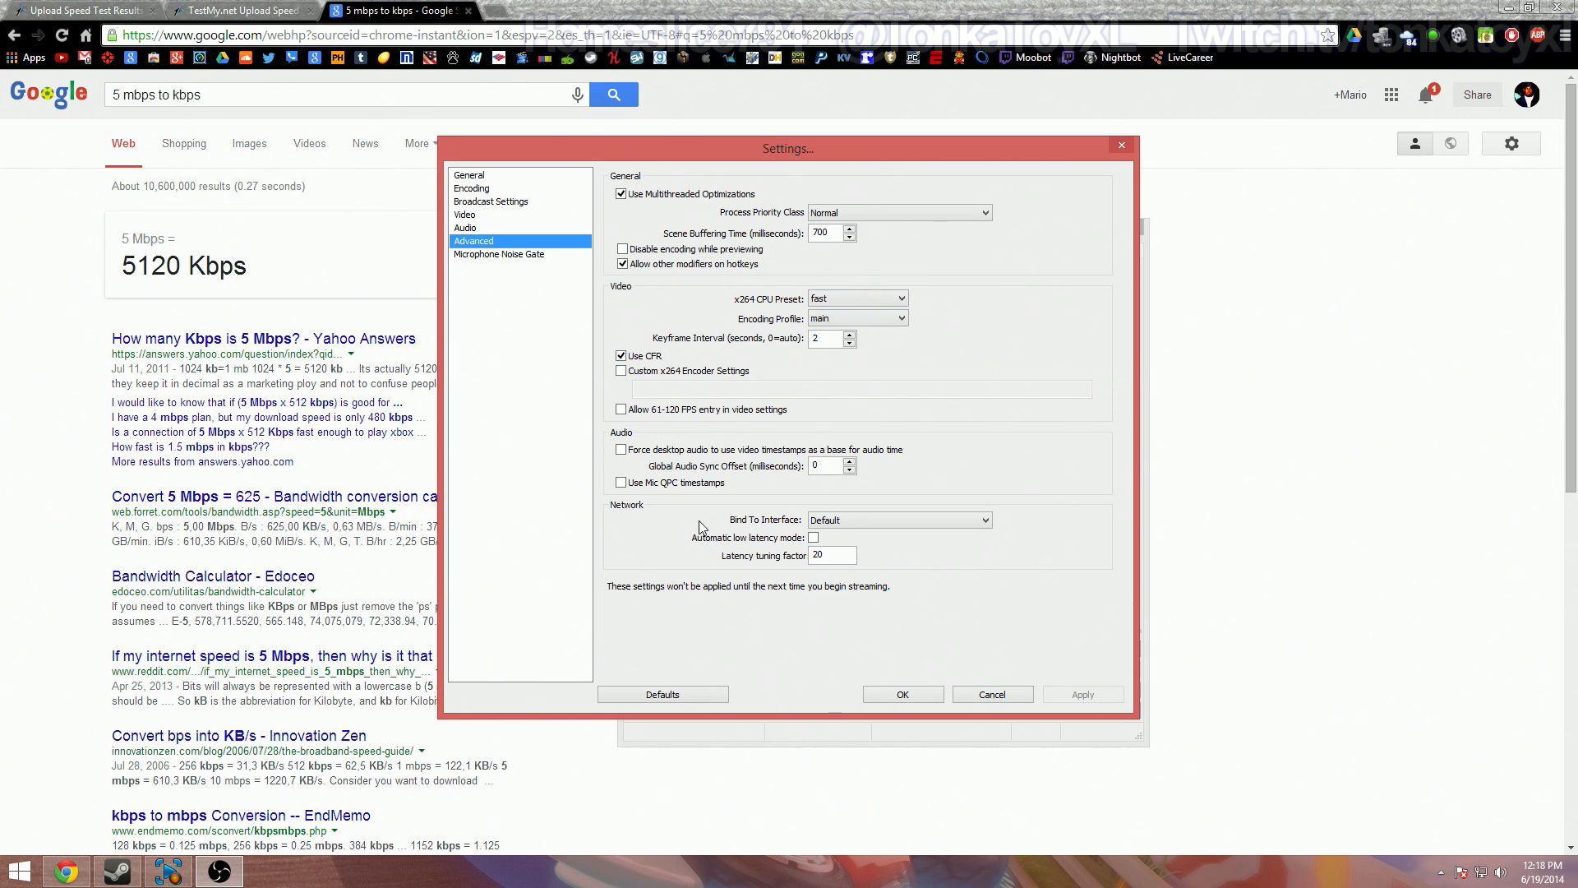
{"action": "mouse_move", "coordinate": [937, 627]}
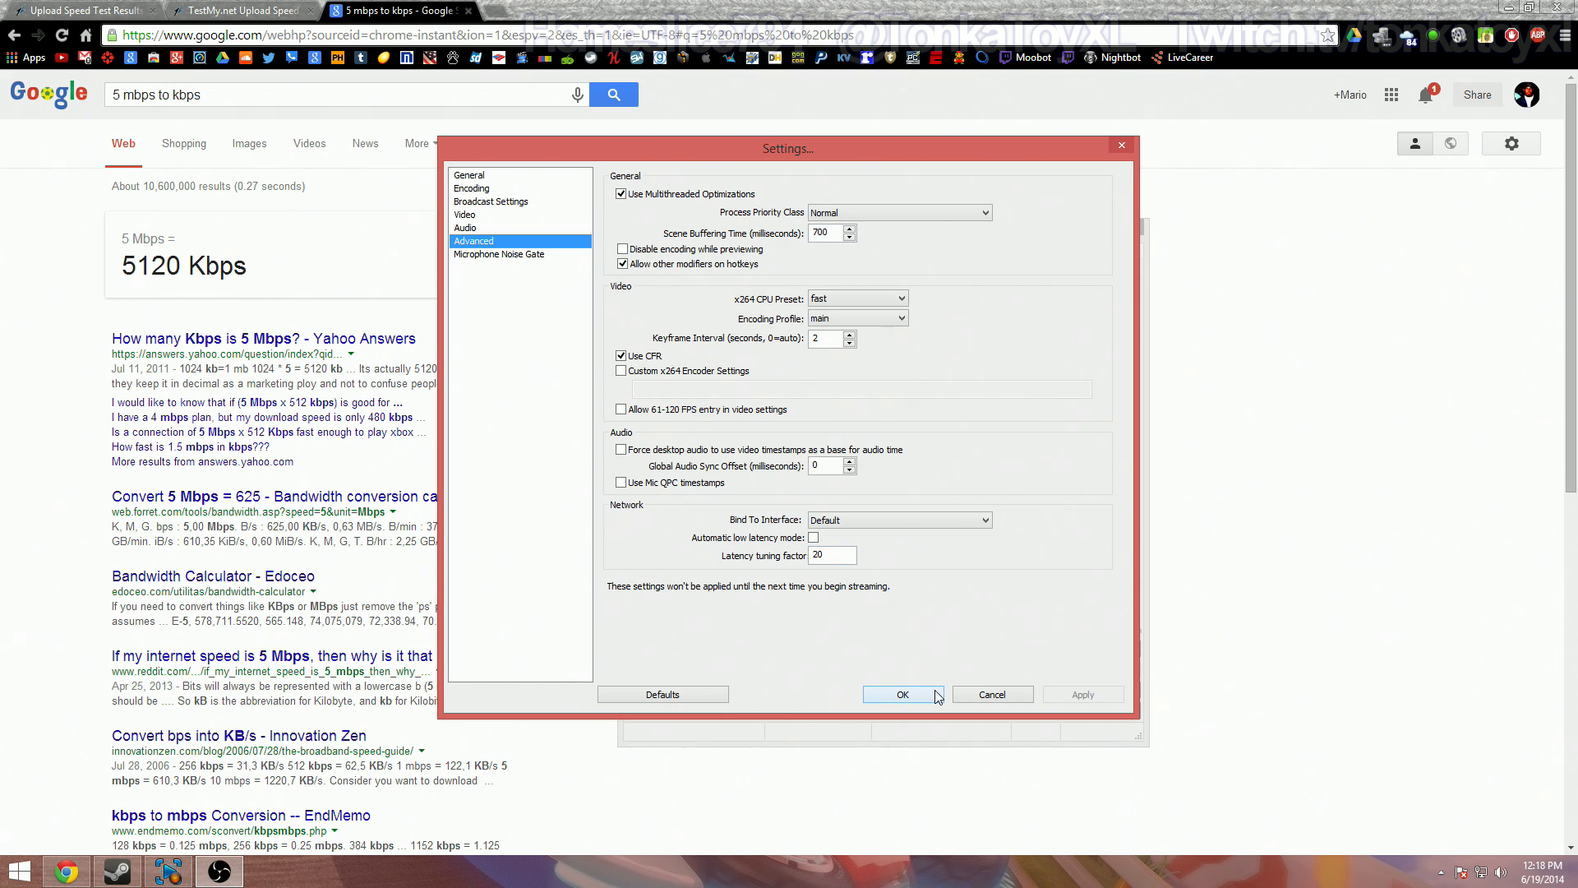
{"action": "left_click", "coordinate": [899, 694]}
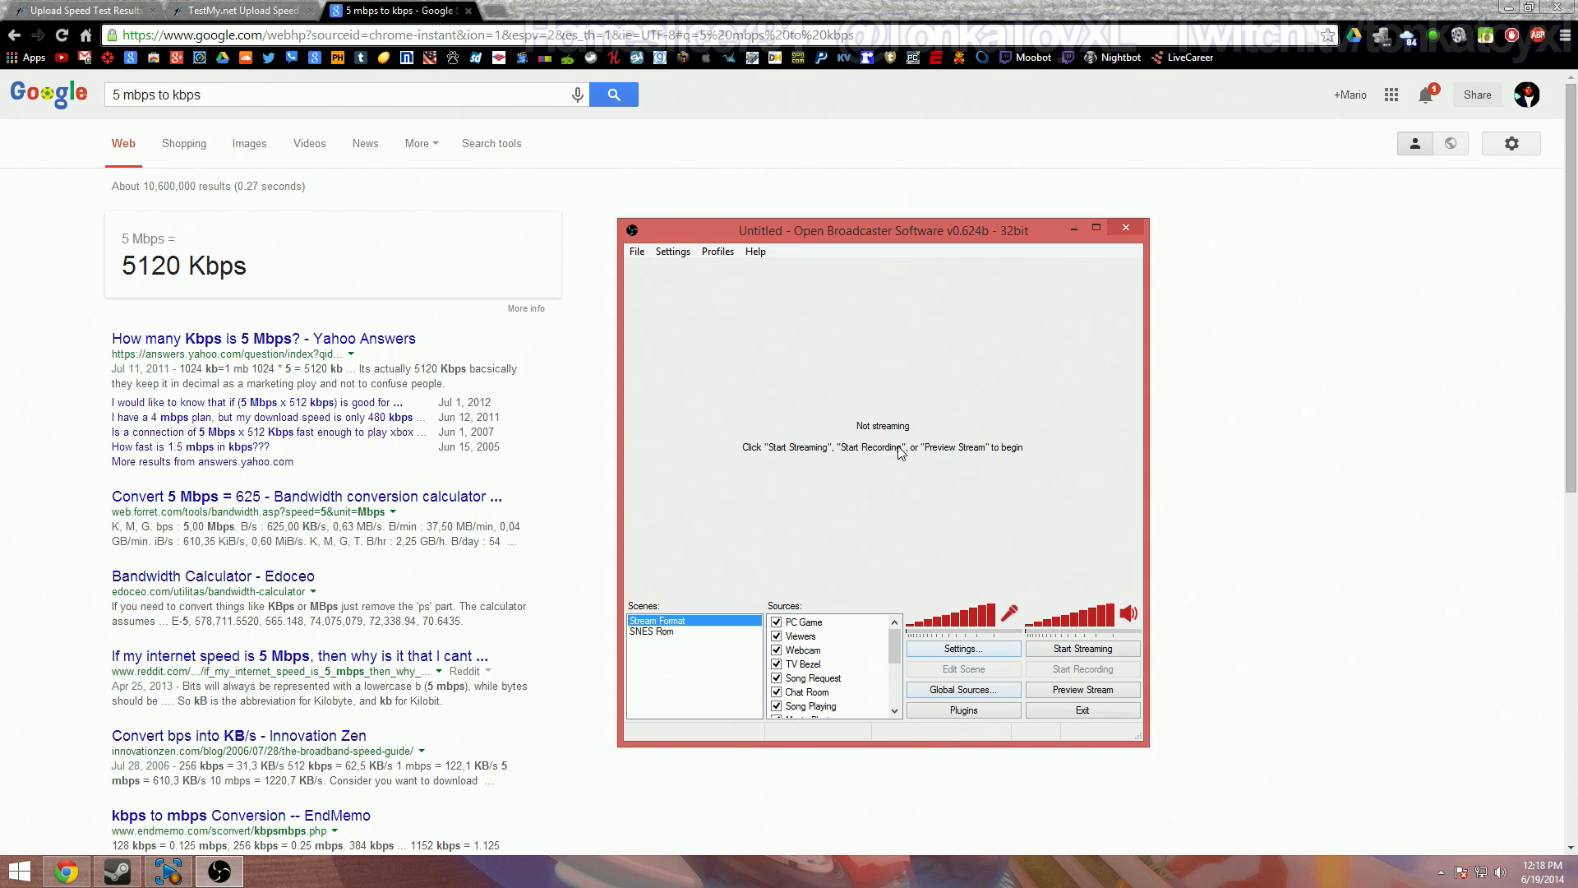
Step: Minimize OBS and Chrome to reveal the Windows desktop
{"action": "left_click", "coordinate": [65, 870]}
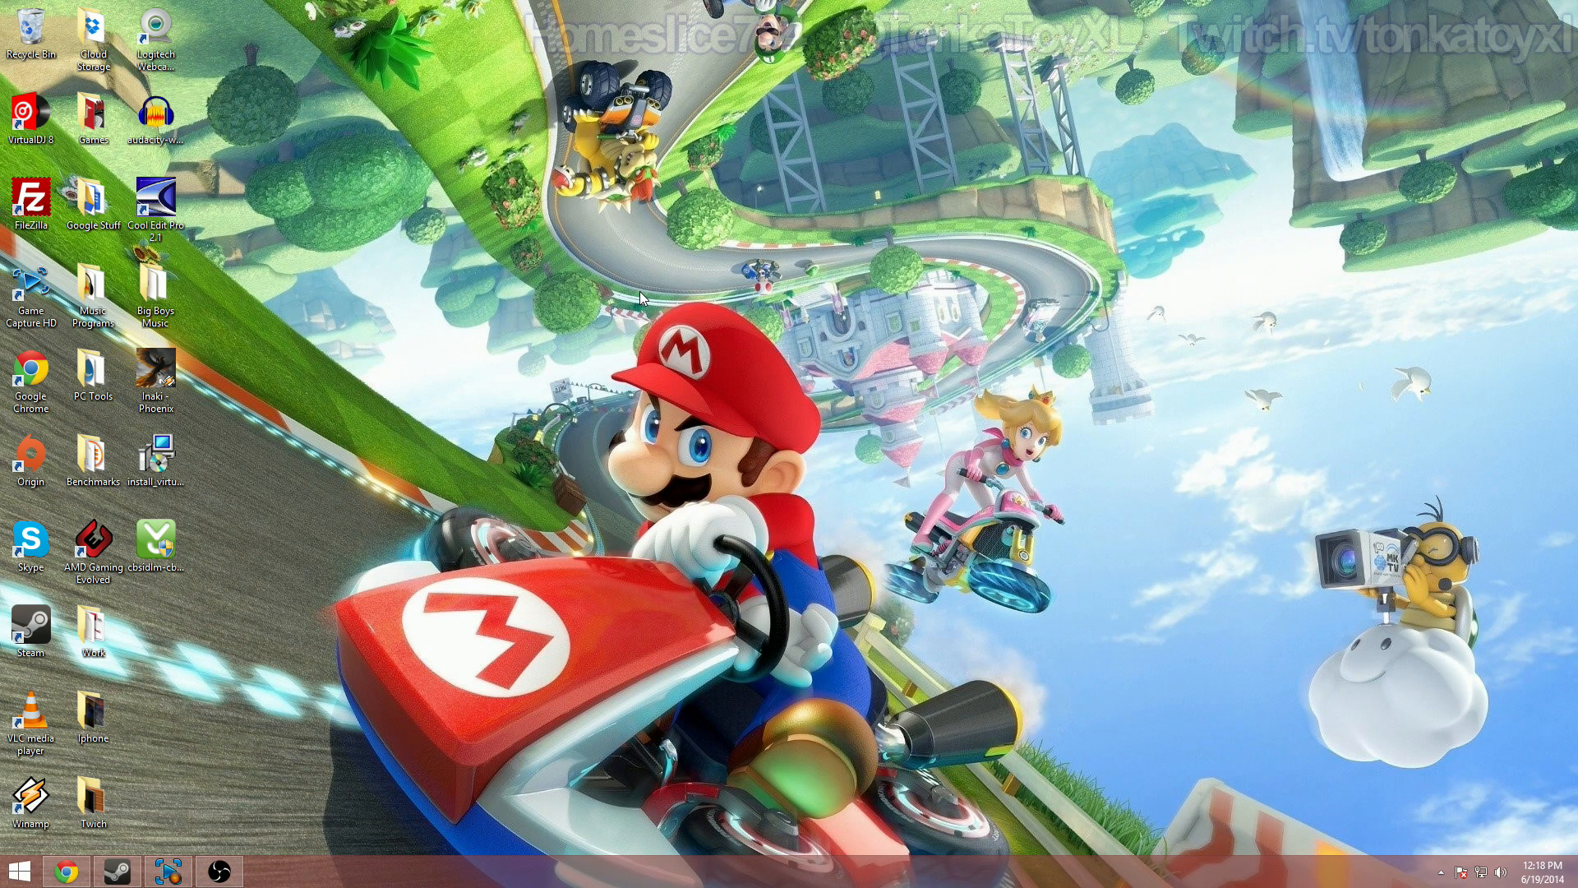
{"action": "mouse_move", "coordinate": [336, 347]}
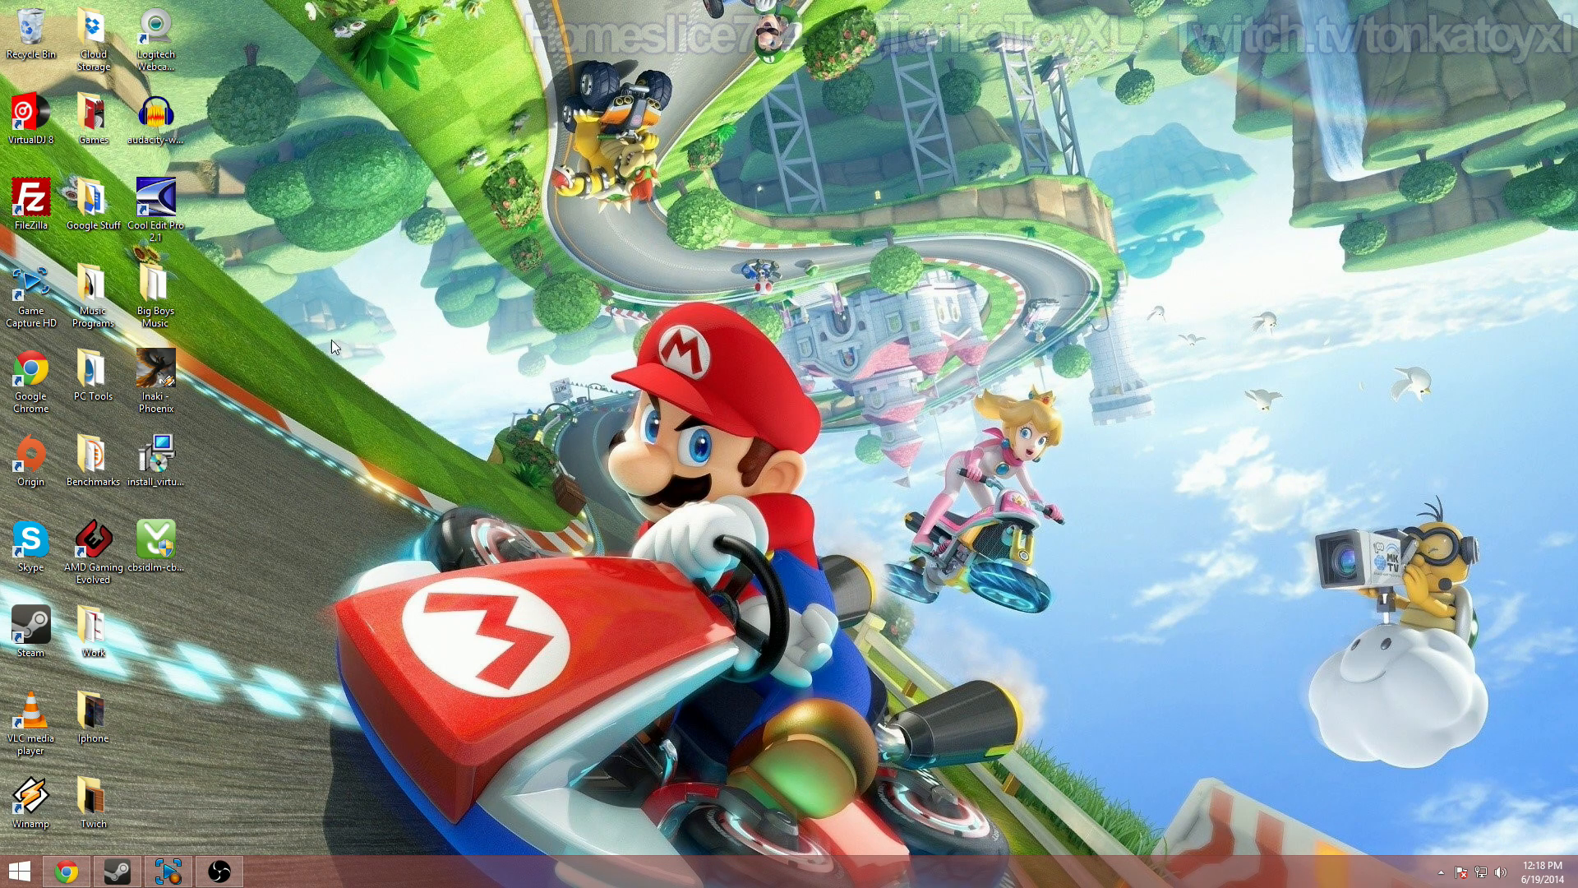
{"action": "mouse_move", "coordinate": [317, 307]}
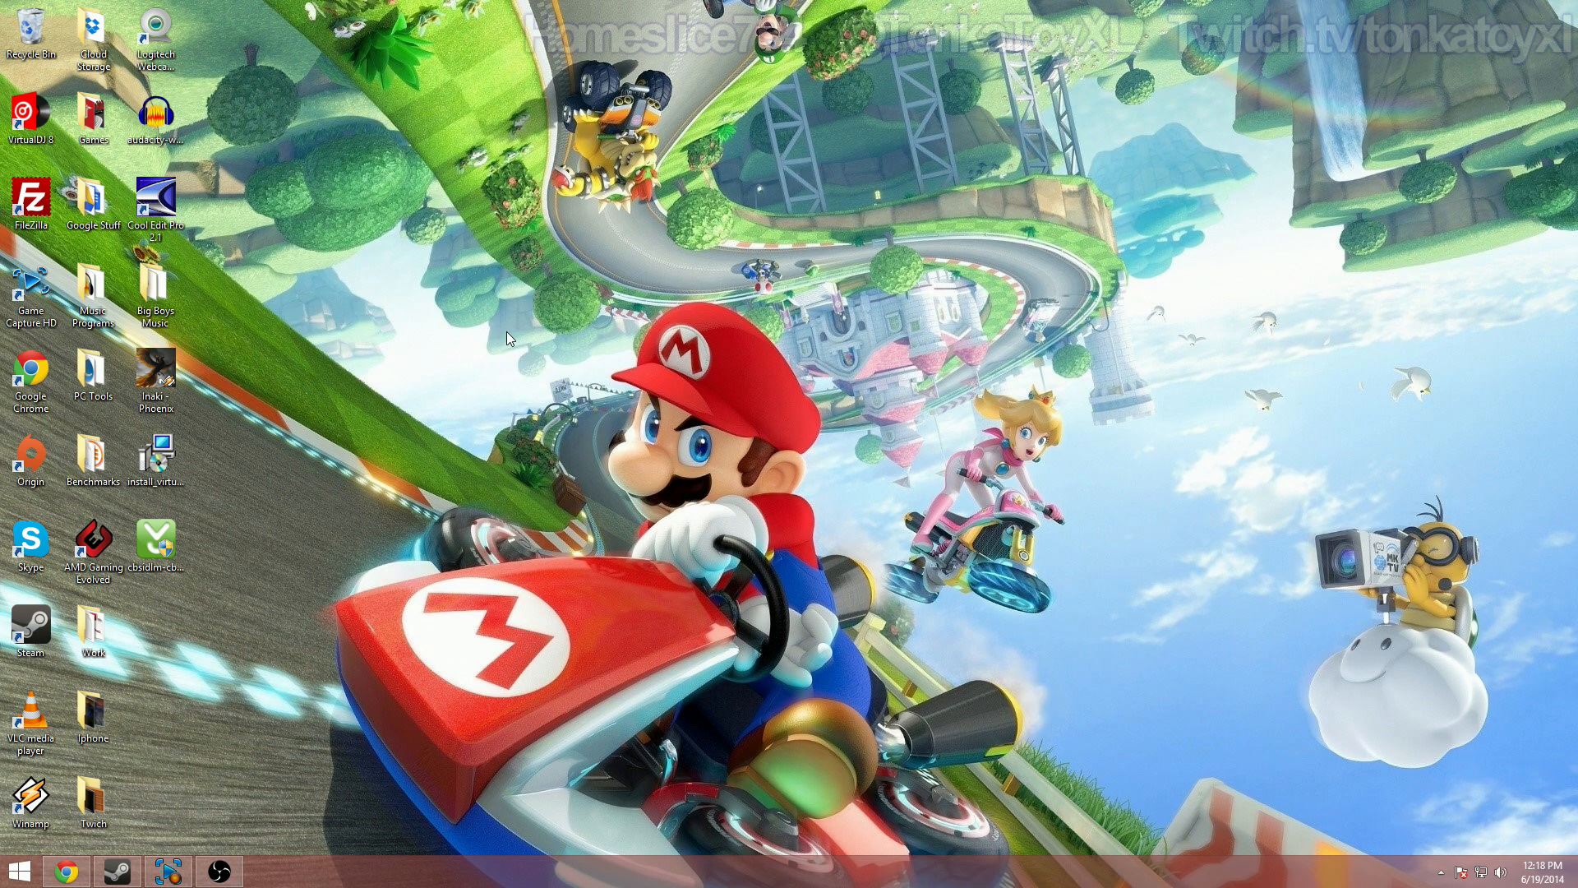
{"action": "mouse_move", "coordinate": [284, 446]}
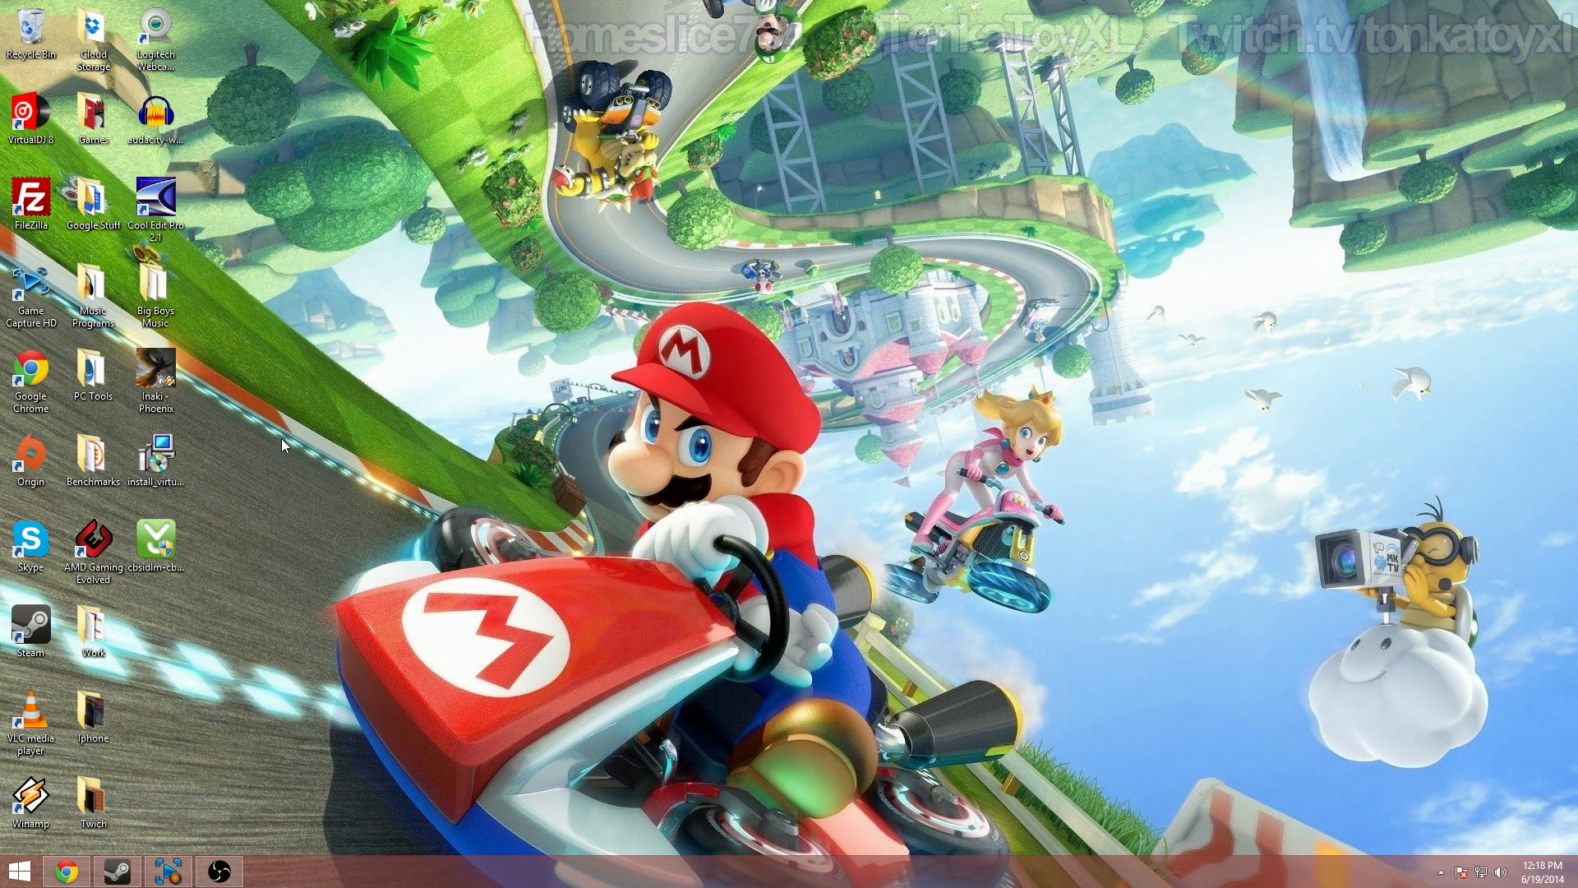
{"action": "mouse_move", "coordinate": [289, 329]}
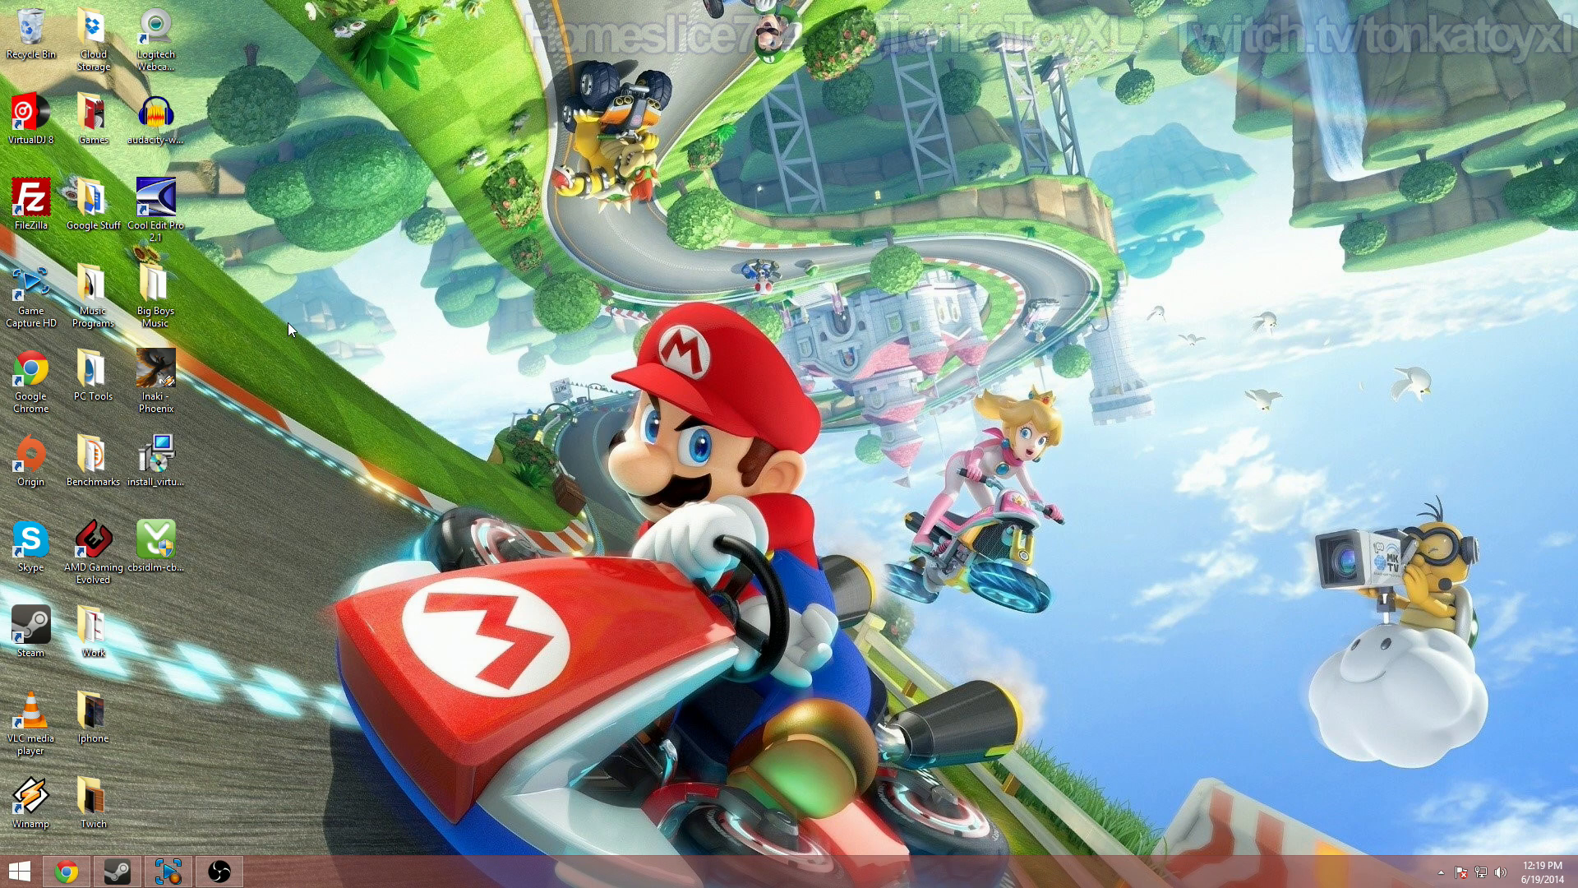